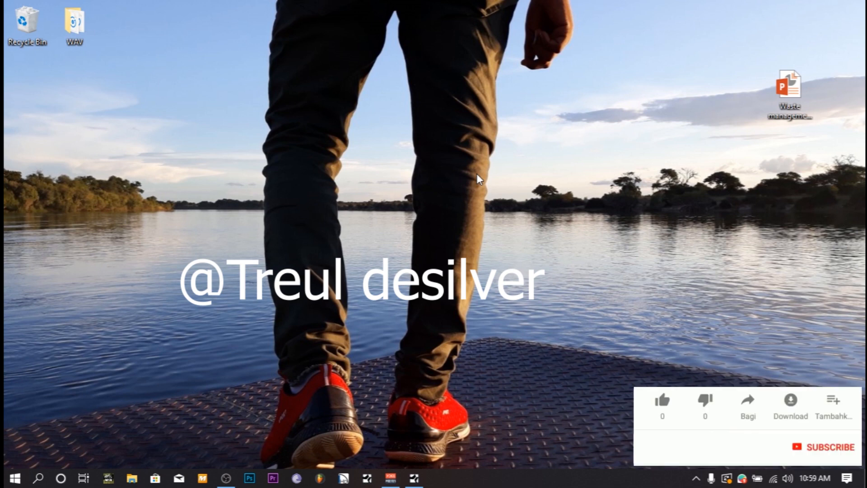
# Bring up the MOLLY X song, open MELO's Elite Pianist instrument, then close it.
pyautogui.click(662, 399)
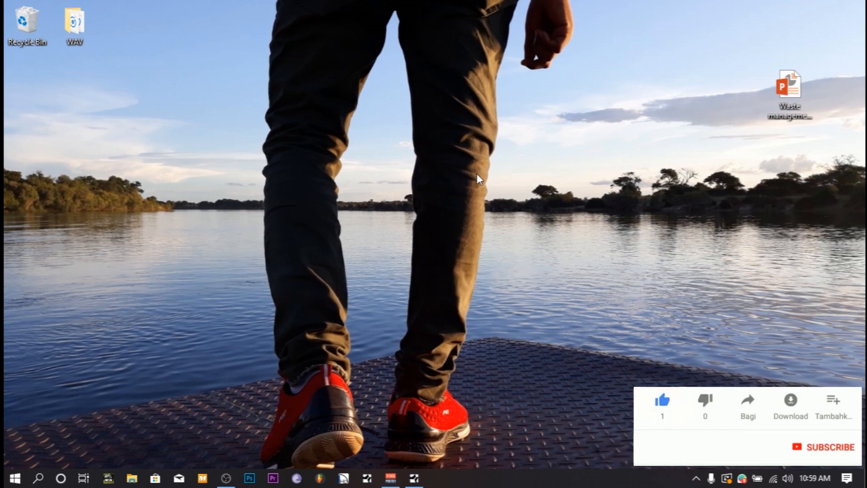
pyautogui.click(822, 445)
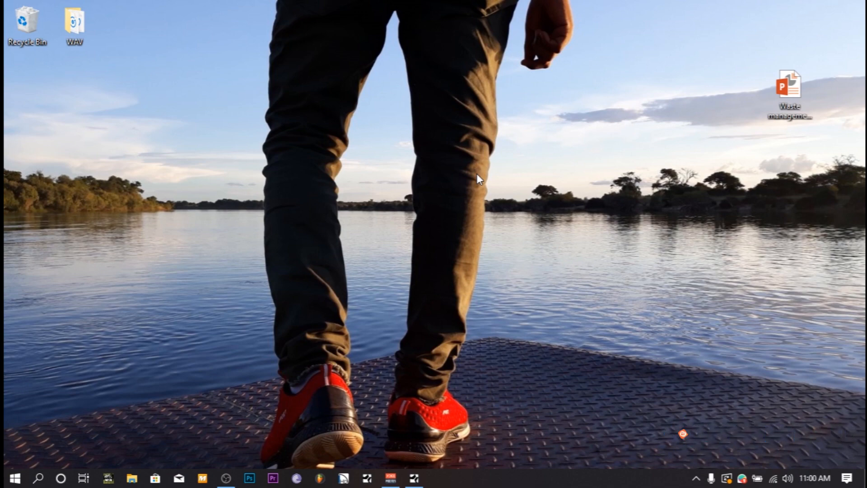
pyautogui.click(412, 478)
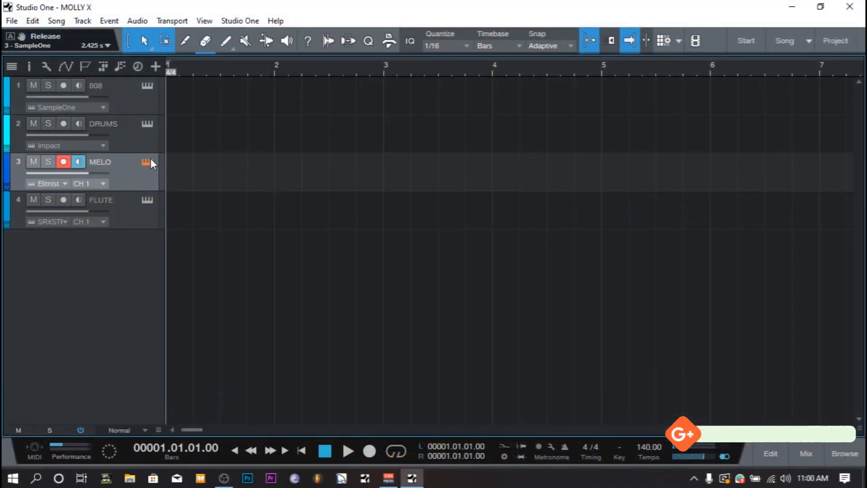
pyautogui.click(146, 162)
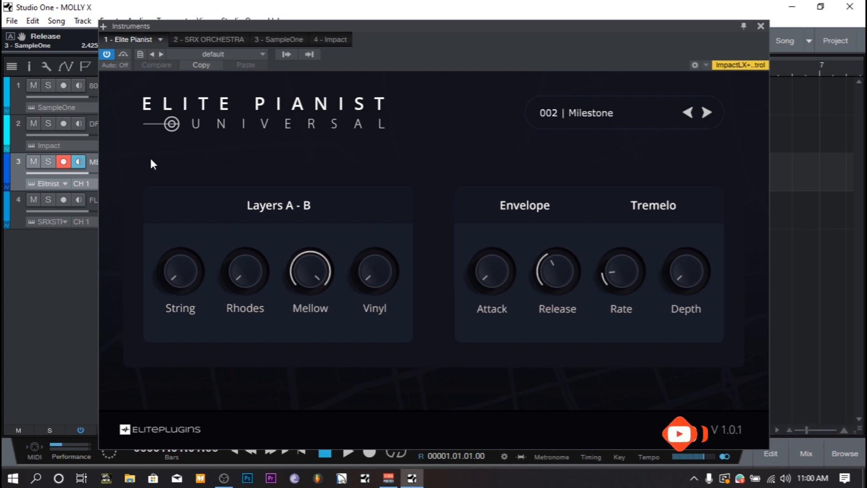
pyautogui.click(679, 433)
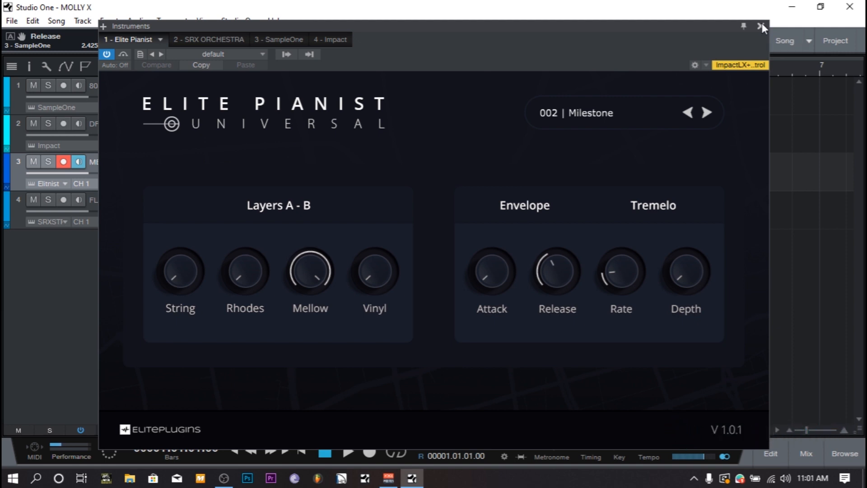
pyautogui.click(763, 26)
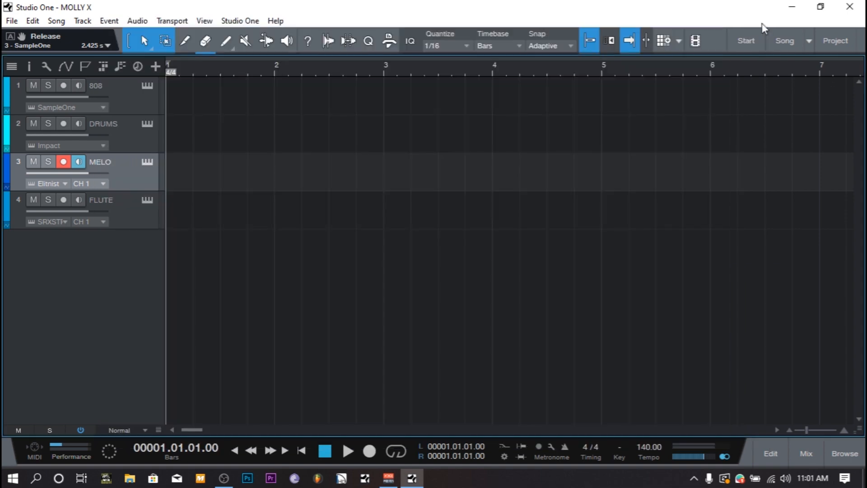
# Load patch 033: FluteAtm/Aft from the PR-B bank into FLUTE's SRX Orchestra.
pyautogui.click(83, 200)
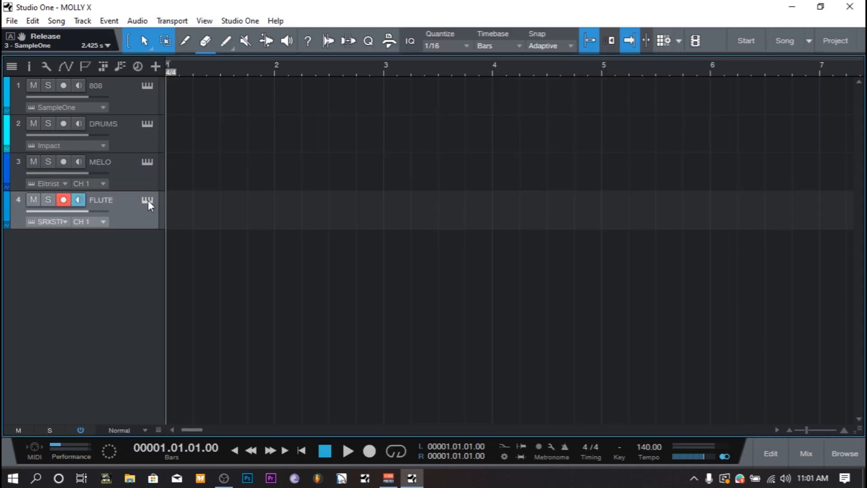
pyautogui.click(147, 200)
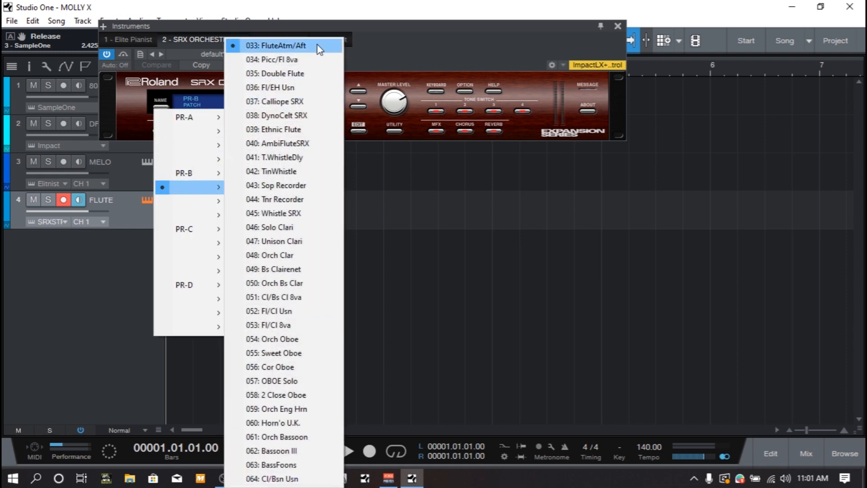
pyautogui.click(281, 45)
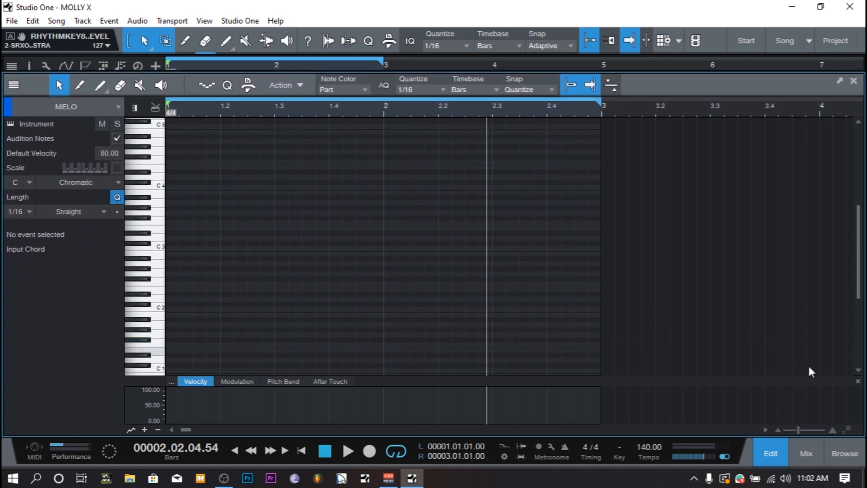
# Set MELO's quantize grid to 1/8 and paint the first F4 note at bar 1.
pyautogui.scroll(-3)
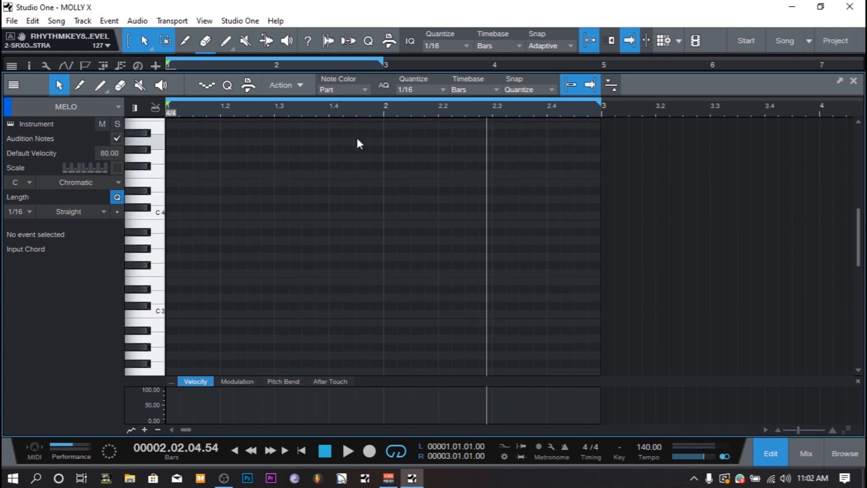
pyautogui.click(437, 89)
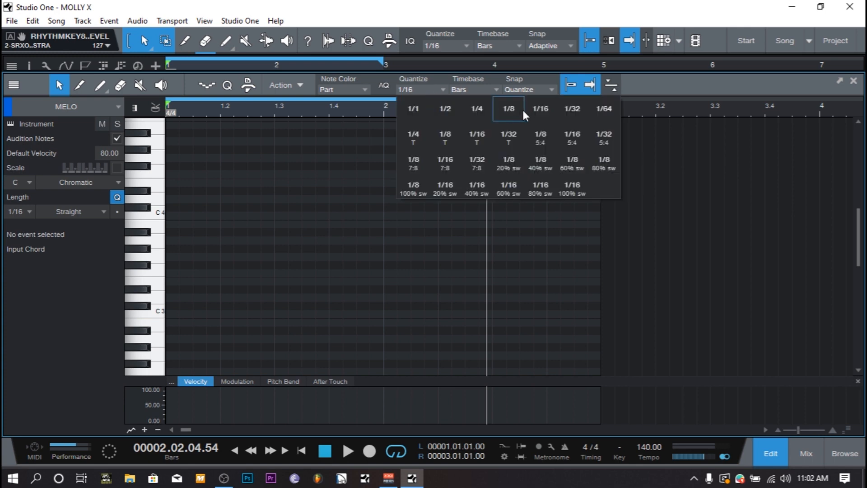
pyautogui.click(507, 108)
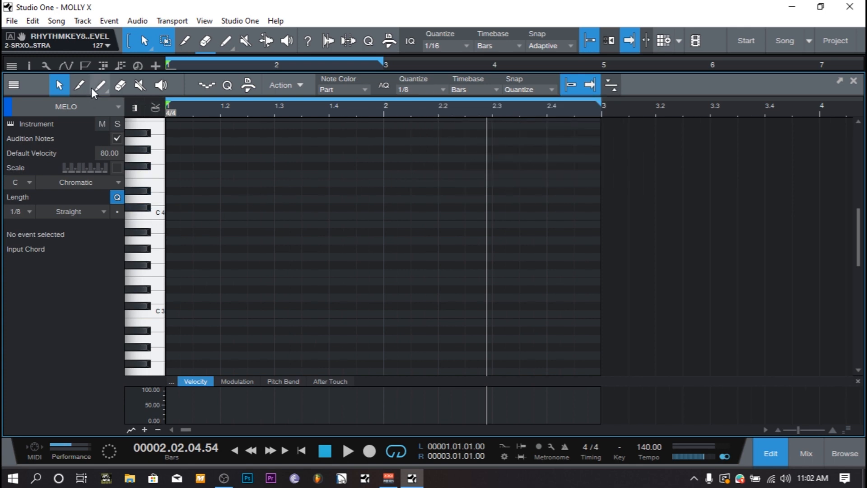
pyautogui.click(99, 84)
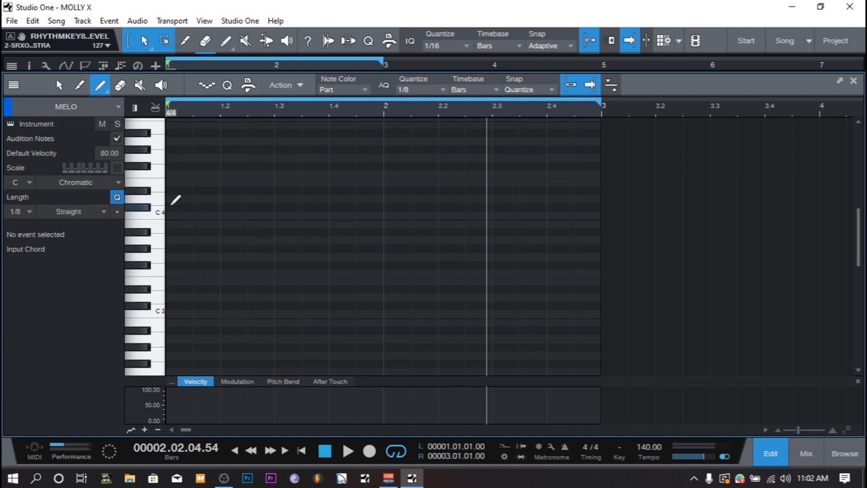
pyautogui.click(177, 198)
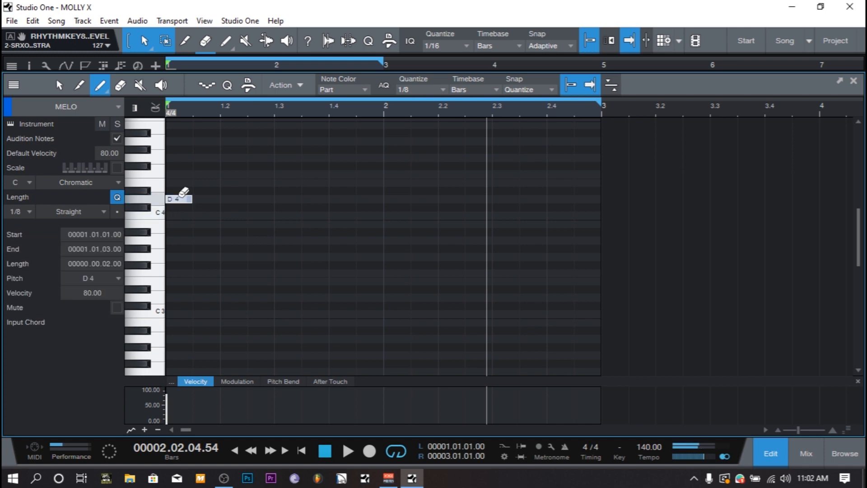
# Add the A4, G4 and E4 eighth notes on beats 2–4 and play the melody.
pyautogui.click(59, 85)
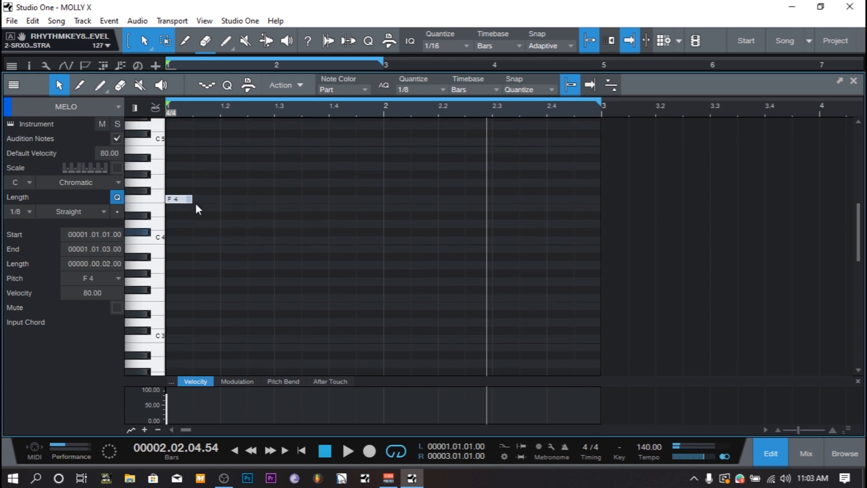
pyautogui.click(225, 40)
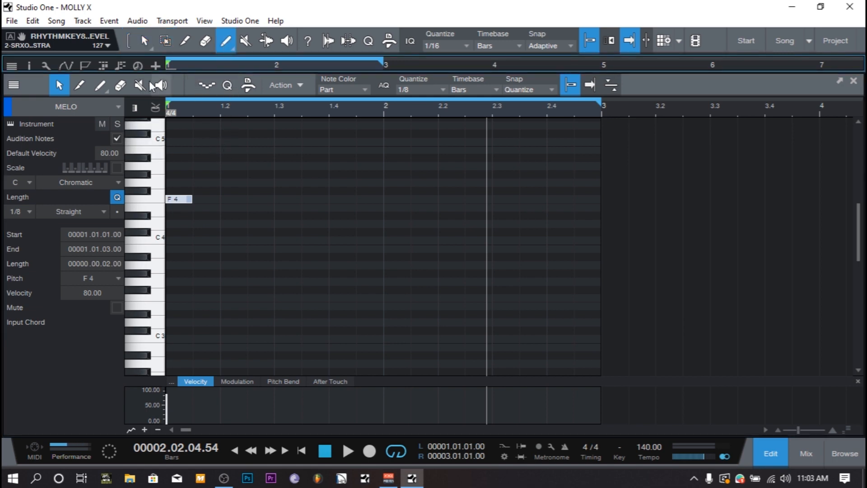
pyautogui.click(229, 159)
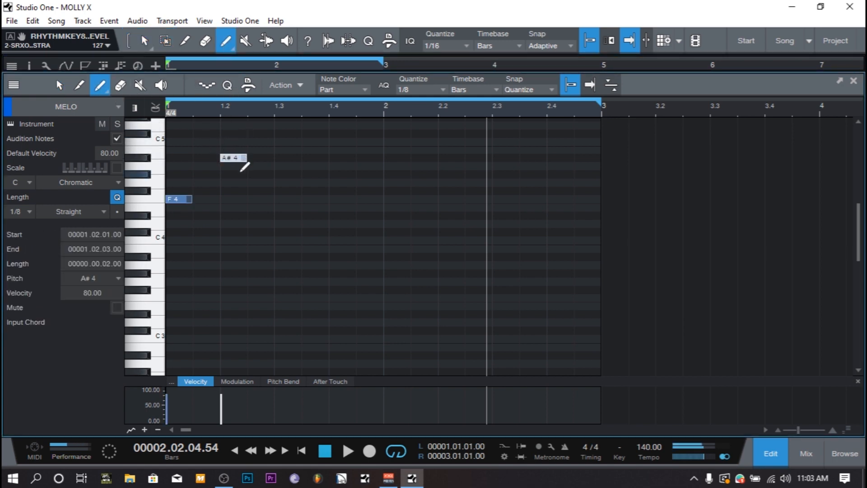
pyautogui.click(59, 85)
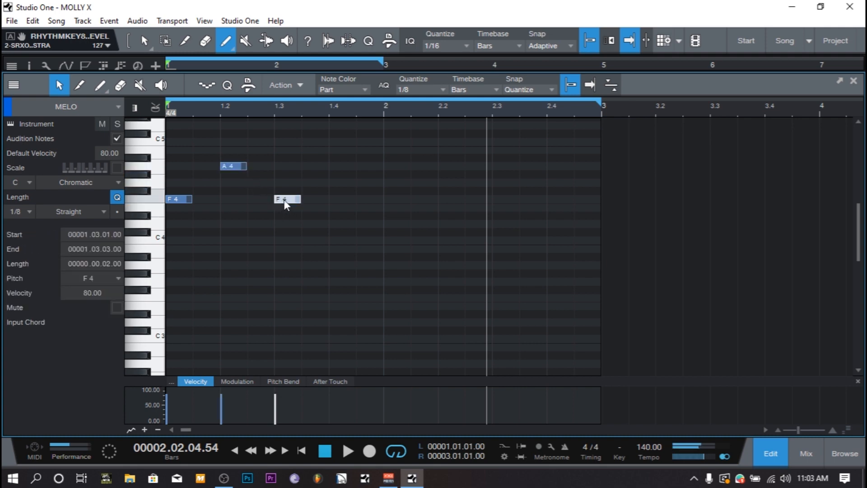
pyautogui.moveTo(286, 200); pyautogui.dragTo(287, 183)
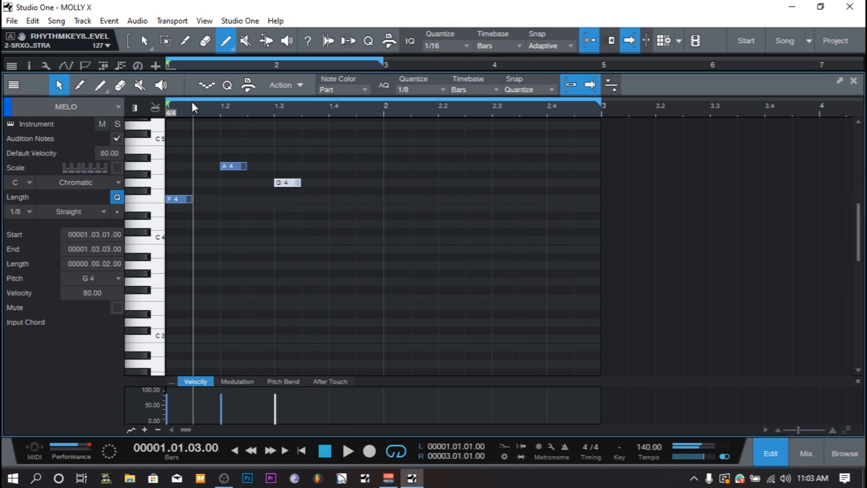
pyautogui.click(348, 450)
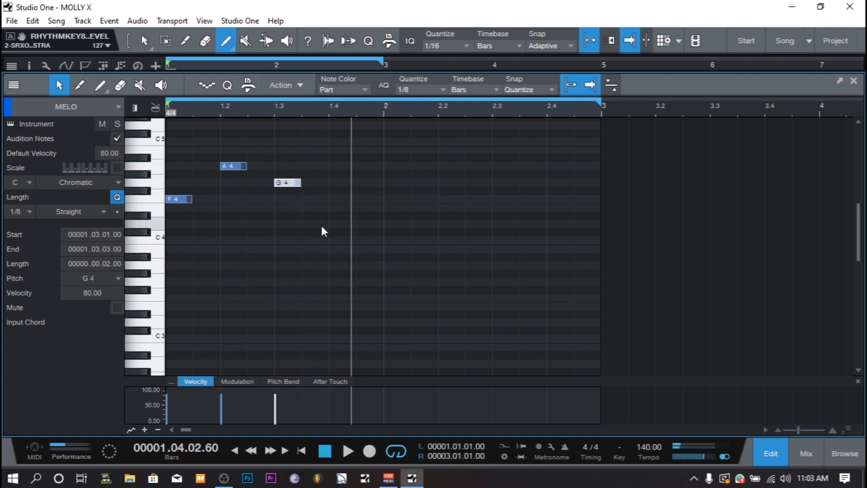
pyautogui.click(313, 224)
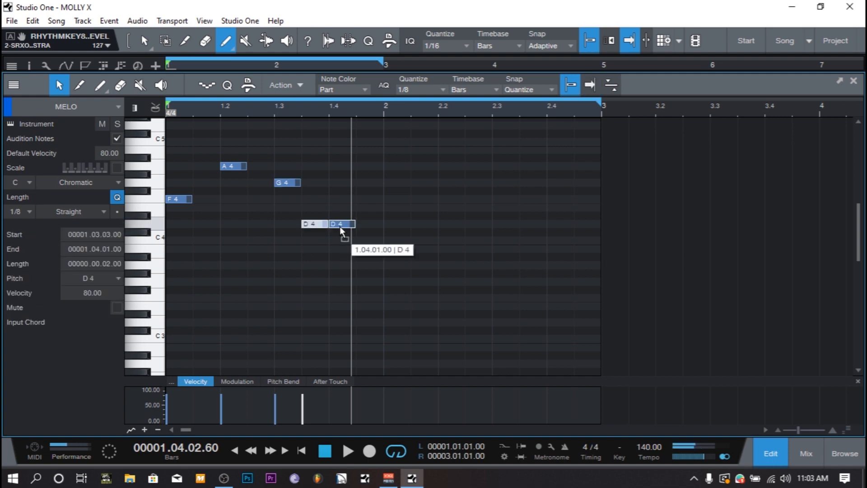
pyautogui.moveTo(342, 224); pyautogui.dragTo(342, 207)
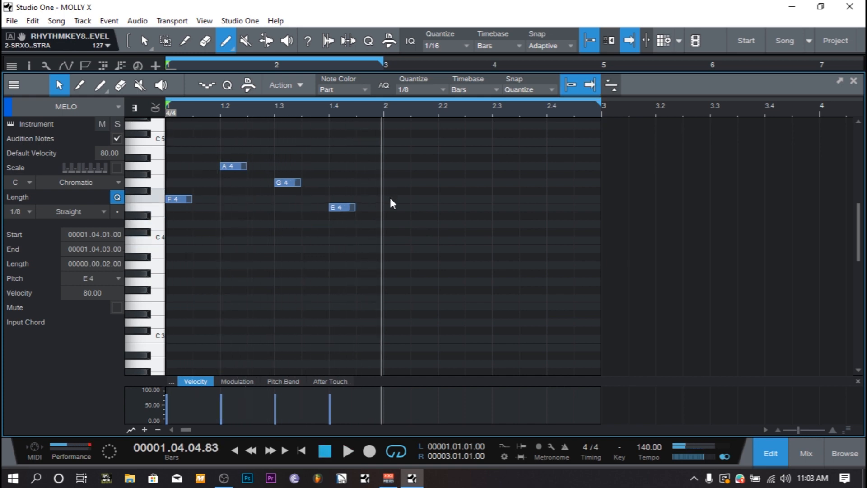
pyautogui.click(394, 199)
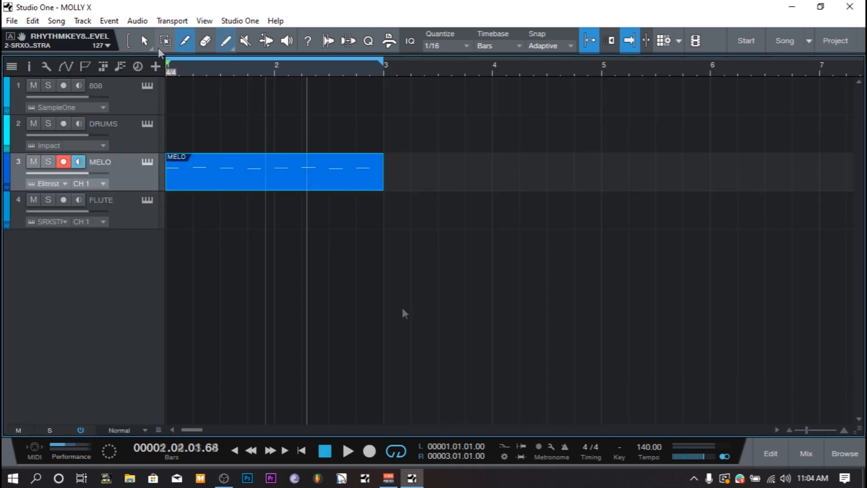
# Draw an F4 flute note and stretch it across bar 1 with 1/1 quantize.
pyautogui.click(205, 41)
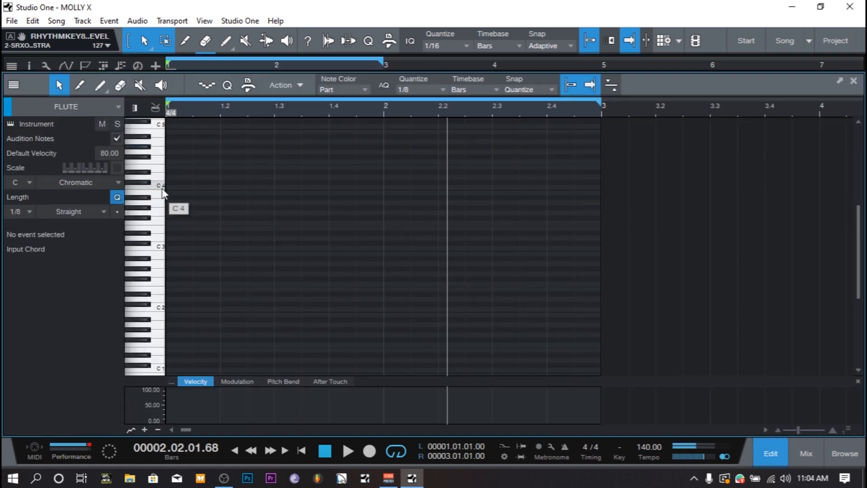
pyautogui.moveTo(158, 253)
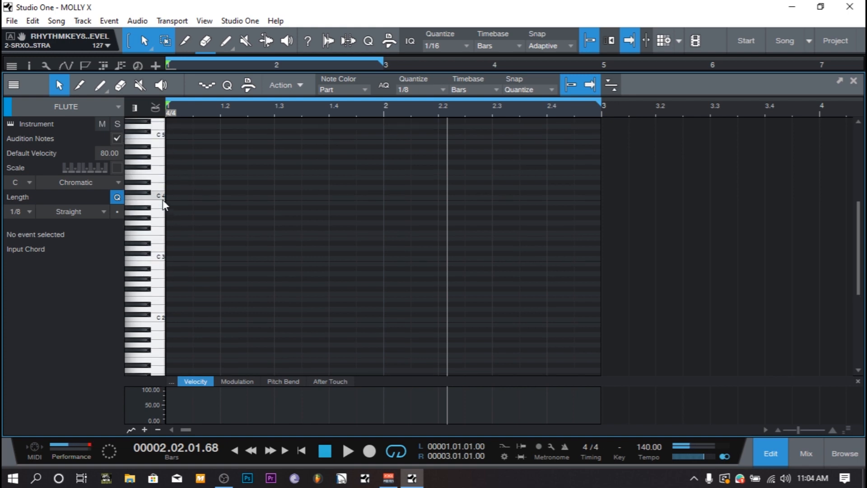
pyautogui.click(176, 187)
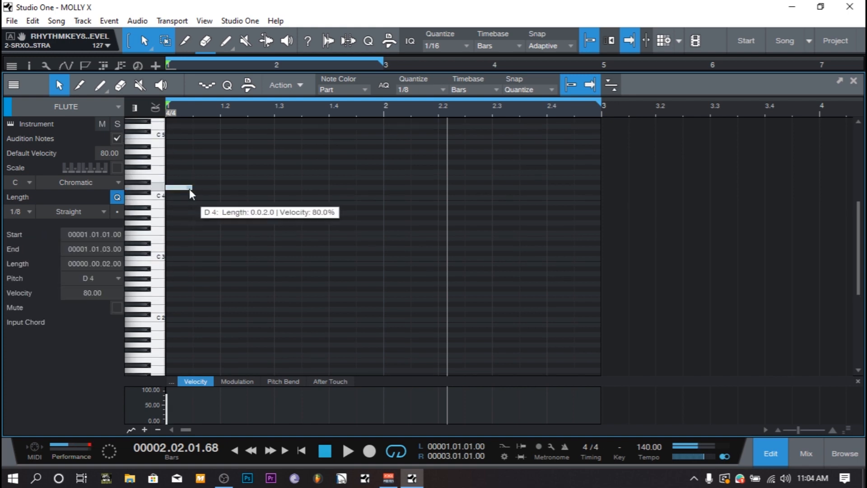
pyautogui.click(421, 89)
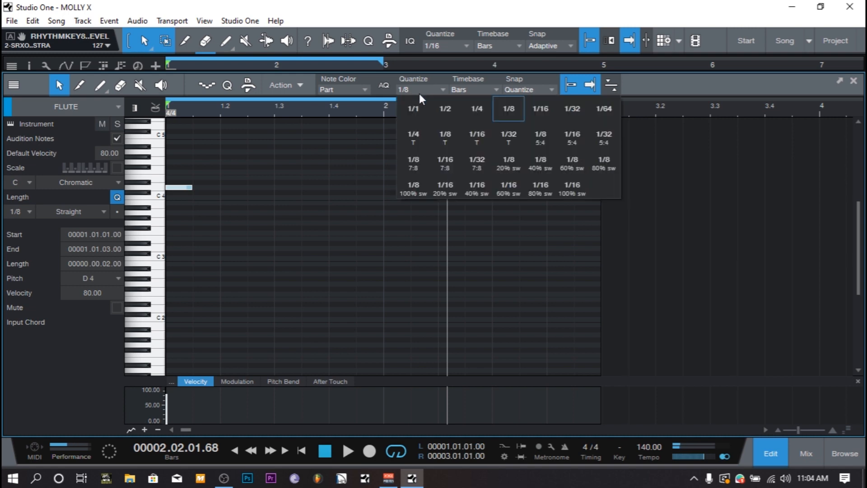
pyautogui.click(413, 108)
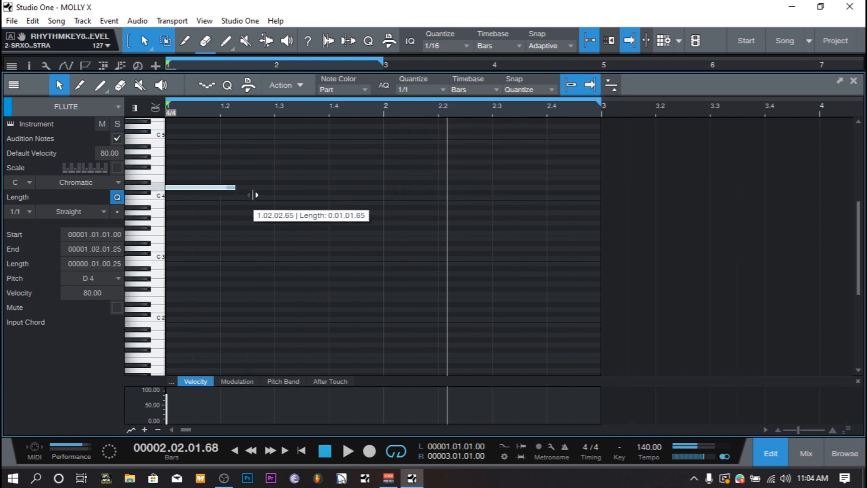
pyautogui.moveTo(255, 194); pyautogui.dragTo(382, 197)
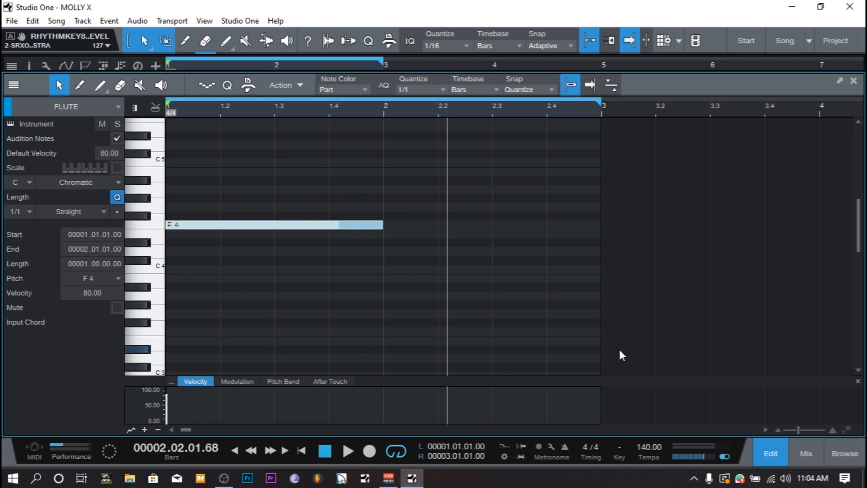
pyautogui.click(271, 207)
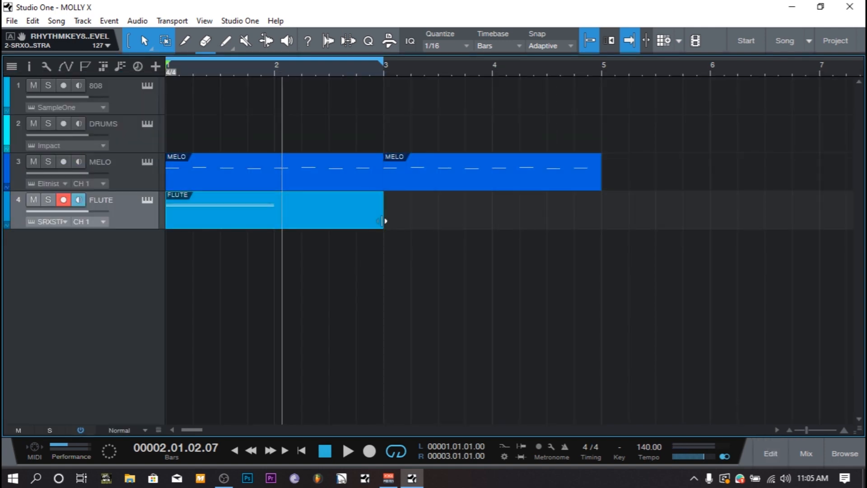
# Extend the FLUTE event's right edge out to bar 5.
pyautogui.moveTo(382, 221); pyautogui.dragTo(601, 221)
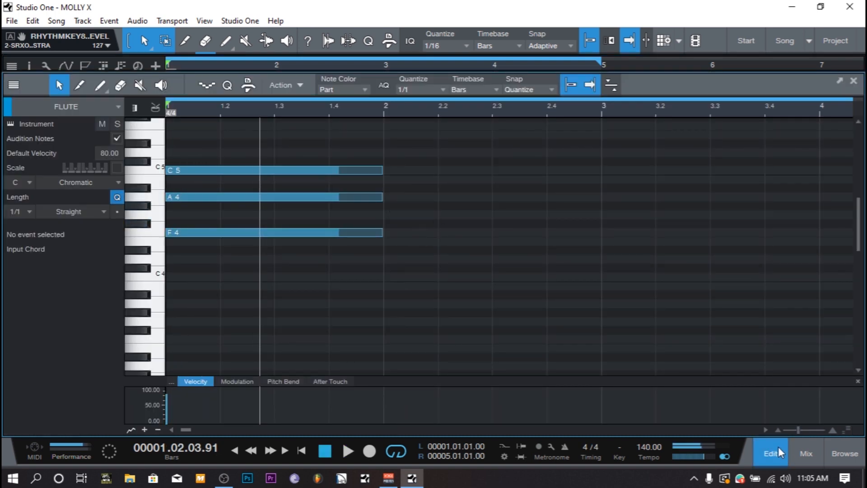
# Lengthen the F4–A4–C5 chord to bar 3 and add an A4–C5–E5 chord there.
pyautogui.click(769, 452)
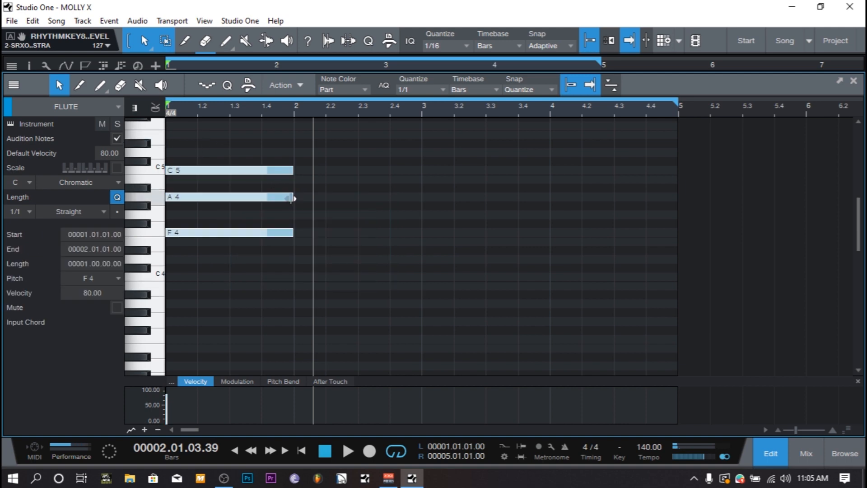
pyautogui.moveTo(292, 197); pyautogui.dragTo(419, 198)
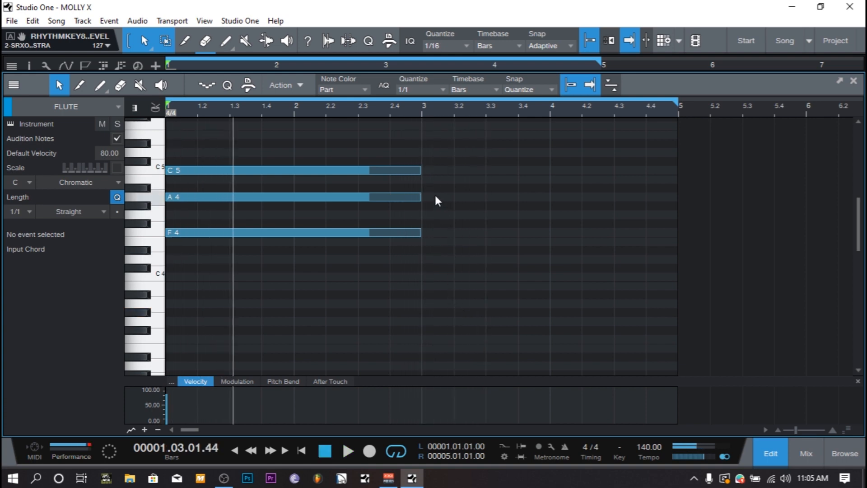
pyautogui.click(485, 183)
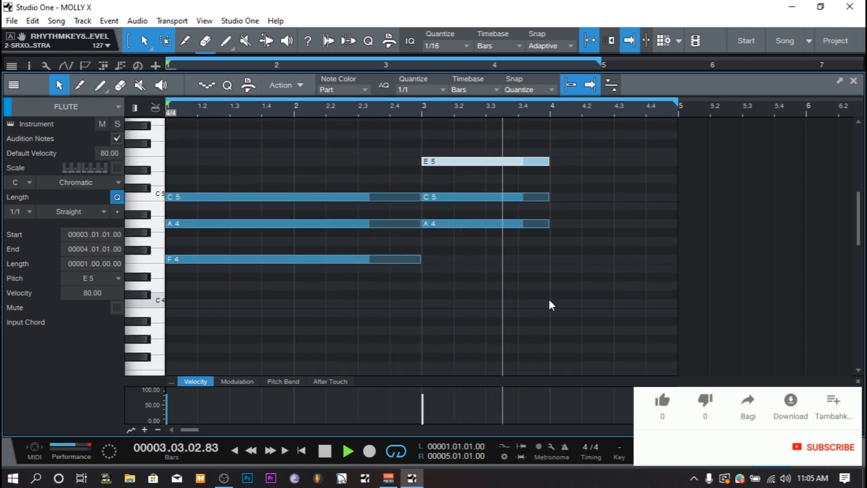
# Build the G4–B4–D5 and E4–G4–B4 chords in bar 4 and play them back.
pyautogui.click(661, 399)
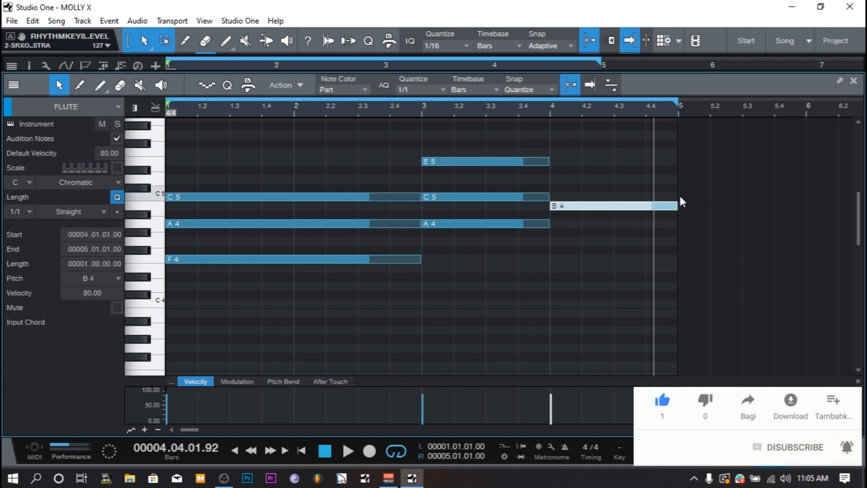
pyautogui.moveTo(675, 205); pyautogui.dragTo(616, 213)
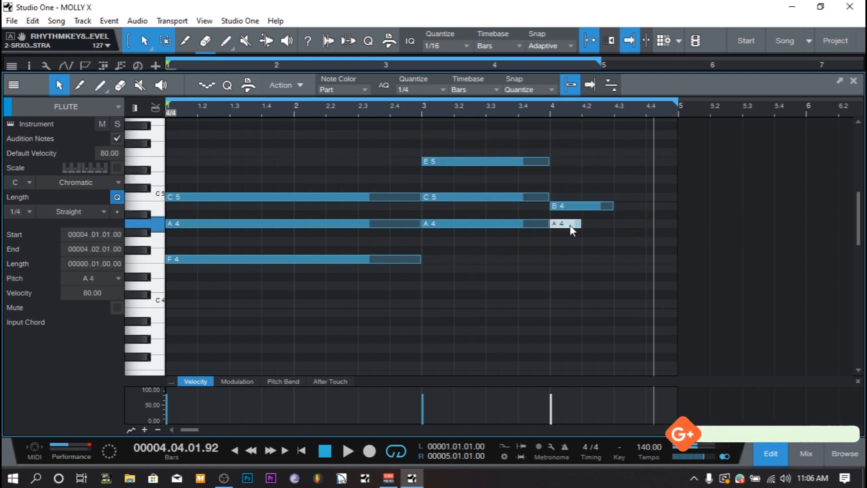
pyautogui.moveTo(579, 224); pyautogui.dragTo(611, 223)
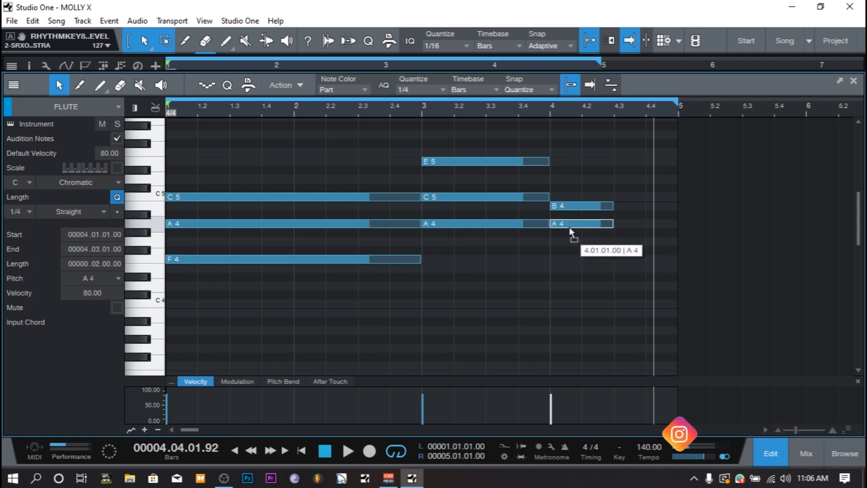
pyautogui.moveTo(581, 223); pyautogui.dragTo(581, 231)
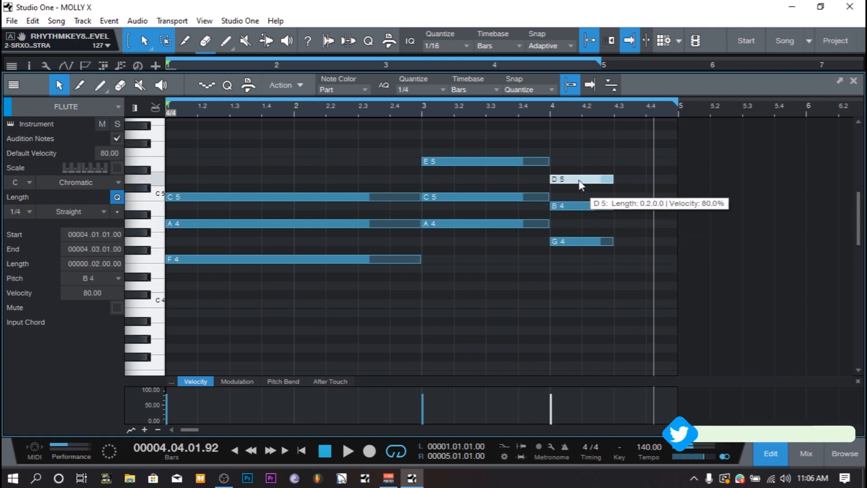
pyautogui.click(347, 451)
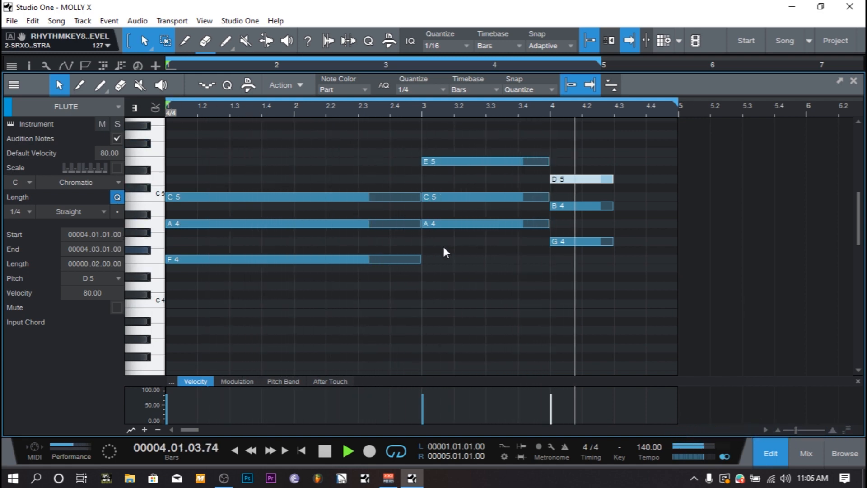
pyautogui.moveTo(562, 178)
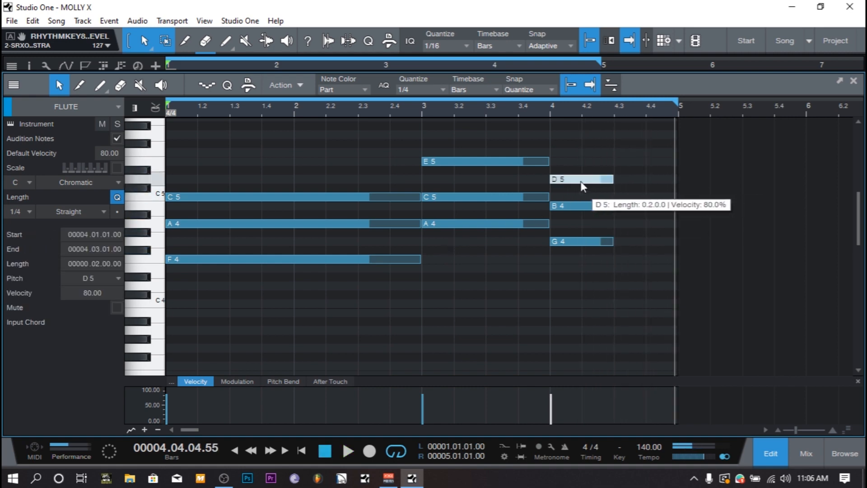
pyautogui.moveTo(578, 206)
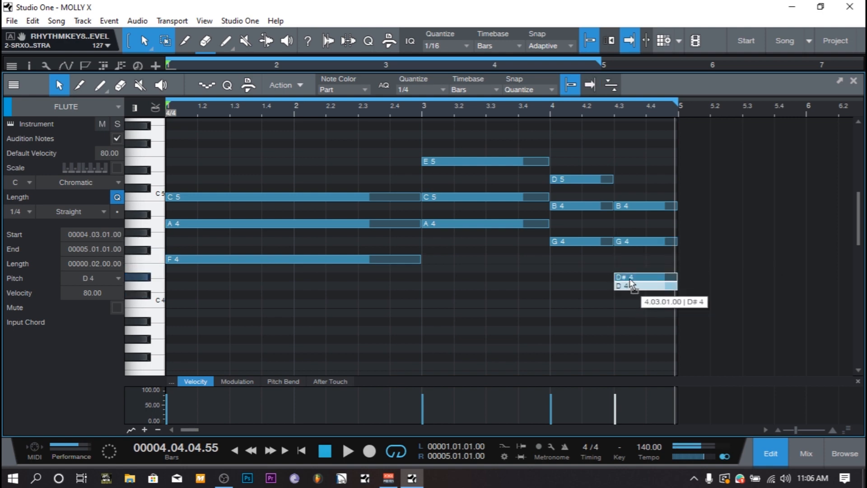
pyautogui.moveTo(645, 285); pyautogui.dragTo(645, 269)
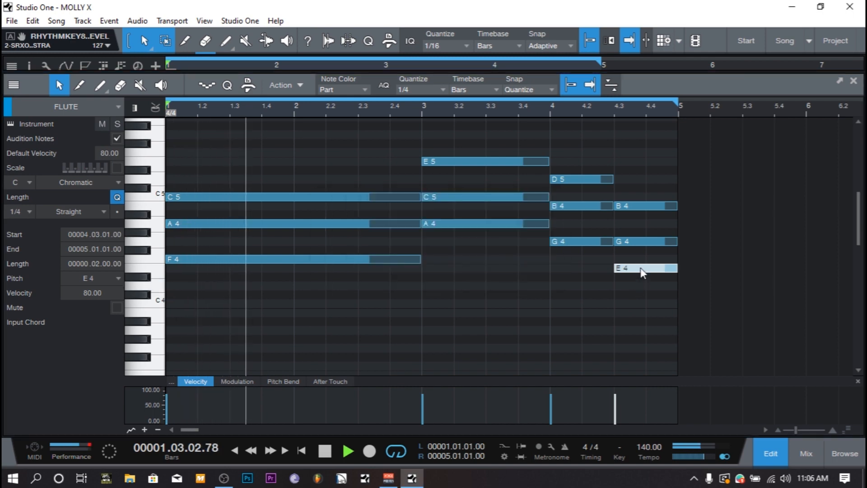
pyautogui.click(325, 451)
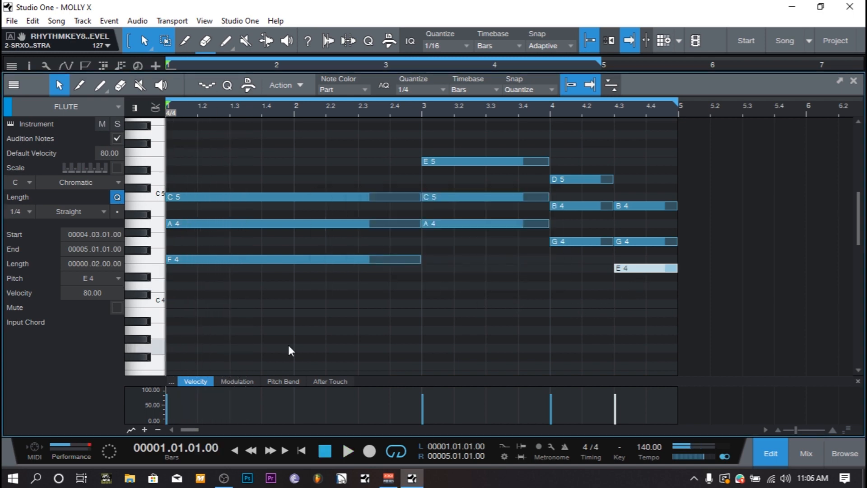
# Mute MELO, render FLUTE with Transform to Audio Track, and delete the instrument track.
pyautogui.click(348, 450)
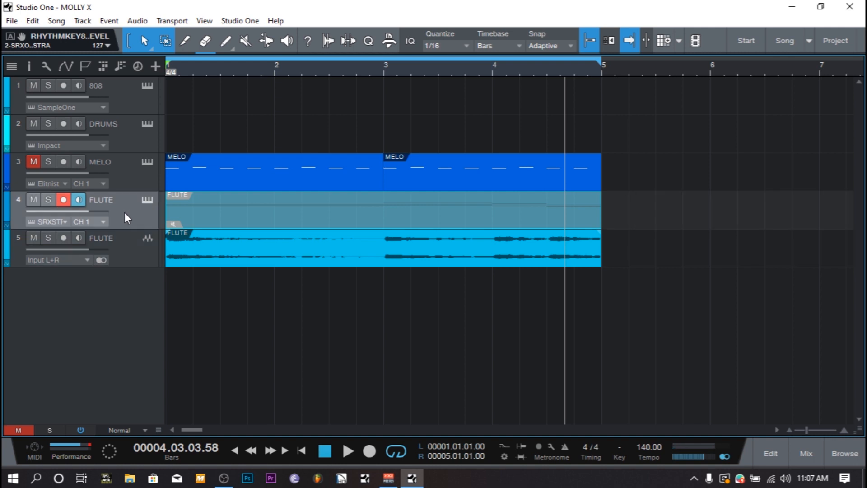
pyautogui.click(806, 454)
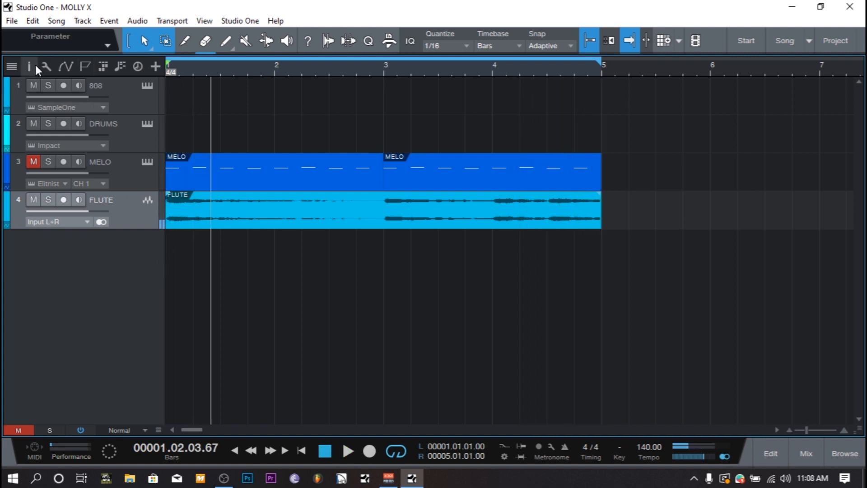
# Unmute MELO and open a new two-bar DRUMS part, bars 1–3, in the drum editor.
pyautogui.click(63, 161)
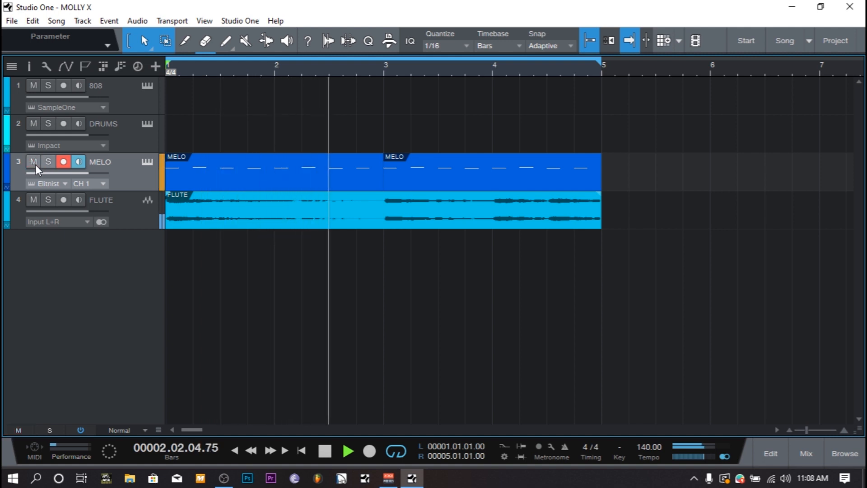
pyautogui.moveTo(48, 200)
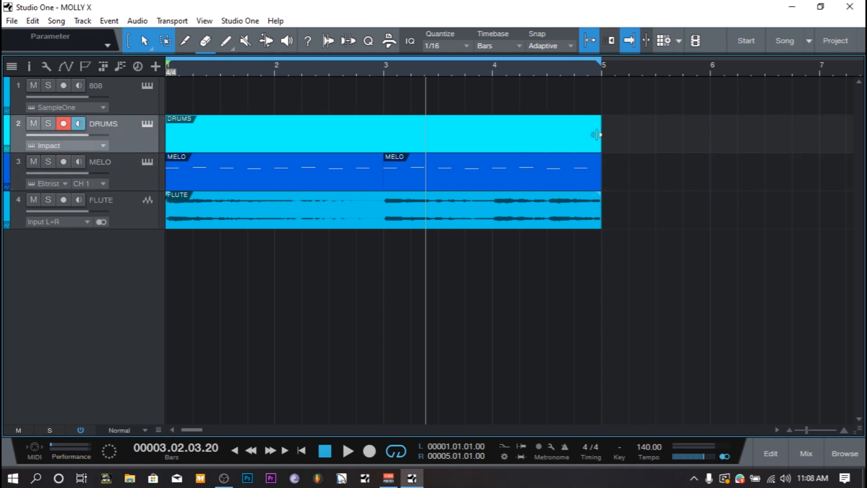
pyautogui.moveTo(597, 133); pyautogui.dragTo(382, 134)
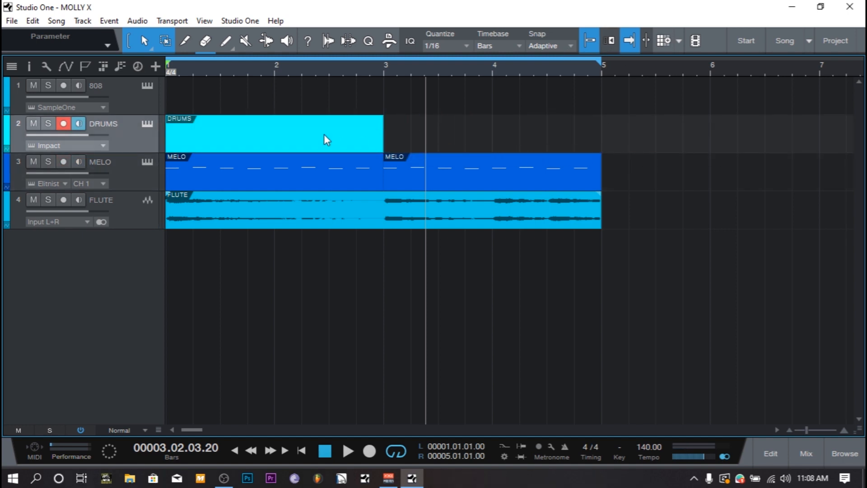
pyautogui.doubleClick(275, 133)
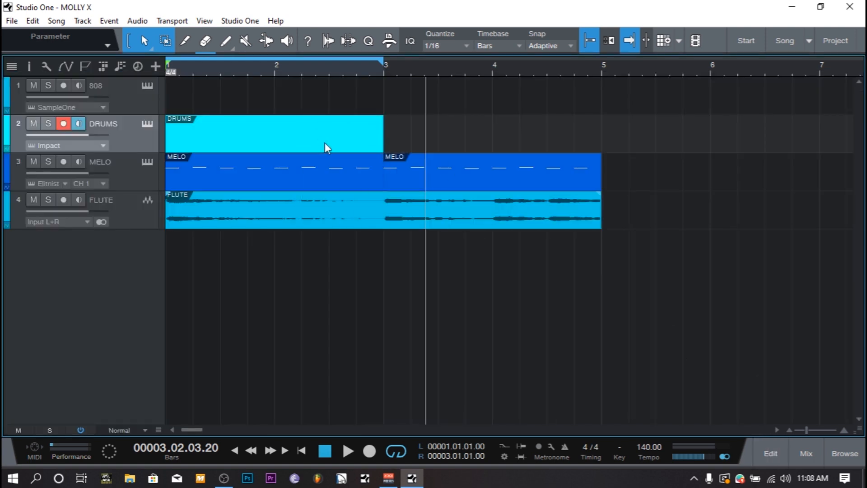
pyautogui.doubleClick(274, 133)
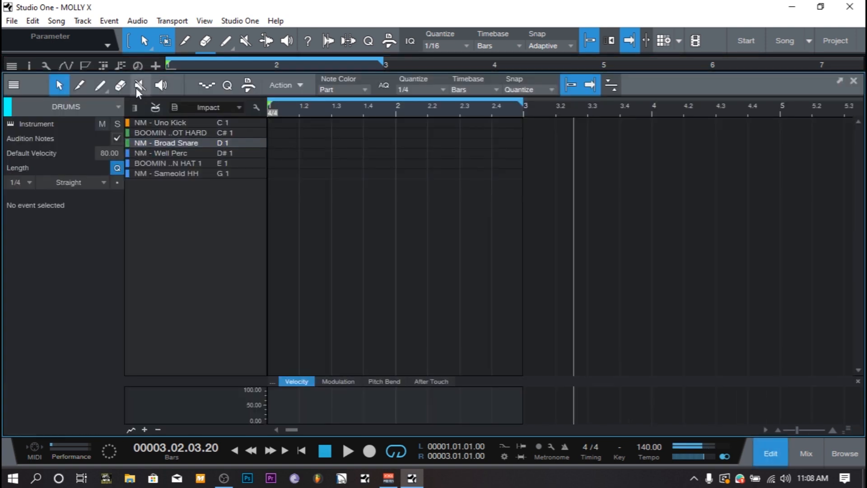
# Paint snare hits, extend the part to bar 5, and paint eighth-note Sameold HH hi-hats.
pyautogui.click(100, 84)
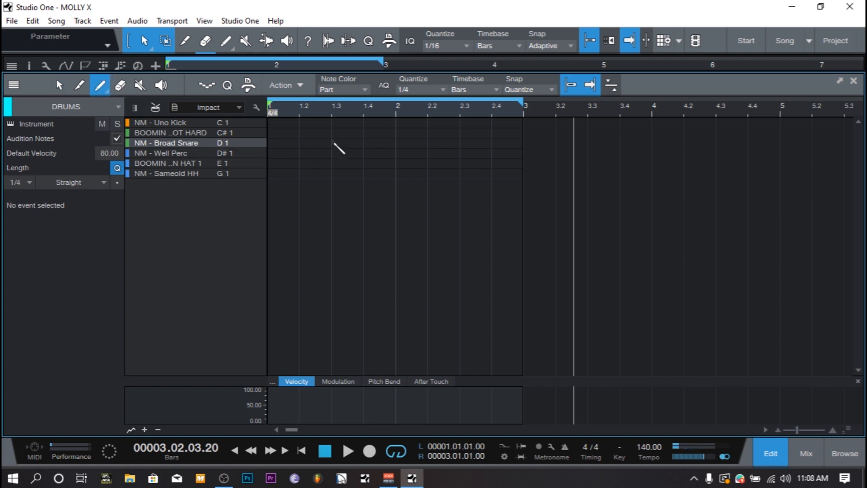
pyautogui.click(460, 142)
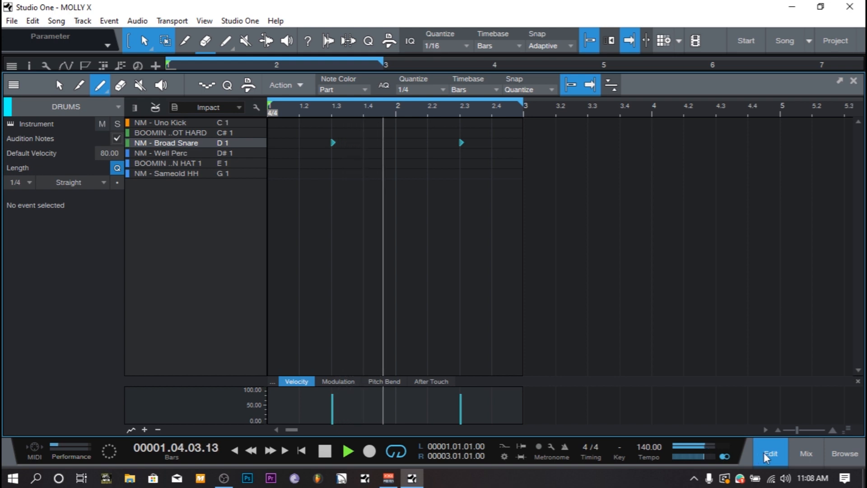
pyautogui.click(770, 453)
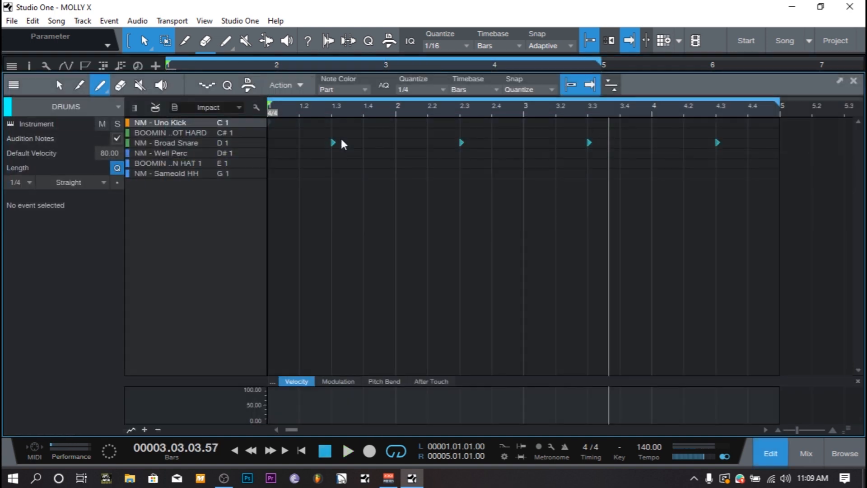
pyautogui.click(168, 163)
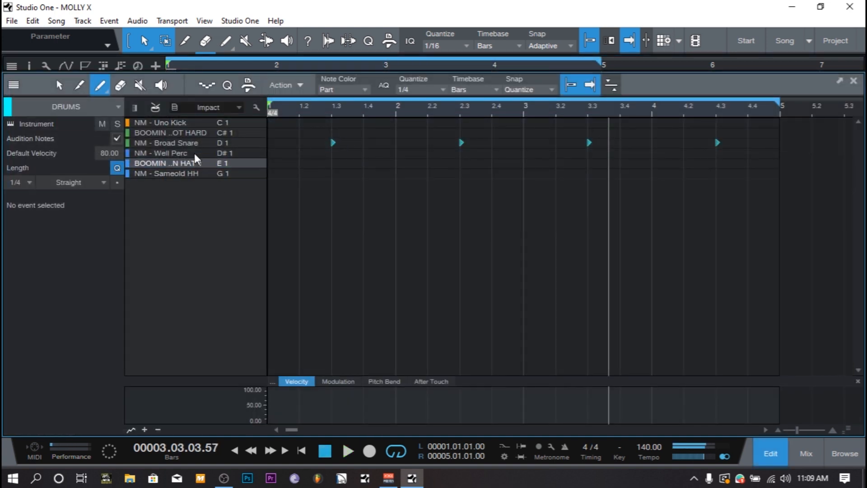
pyautogui.click(166, 173)
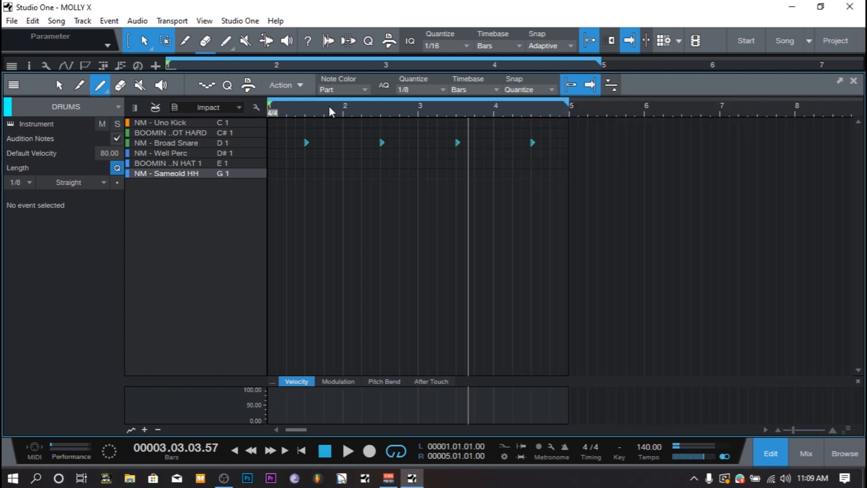
pyautogui.moveTo(271, 173); pyautogui.dragTo(551, 173)
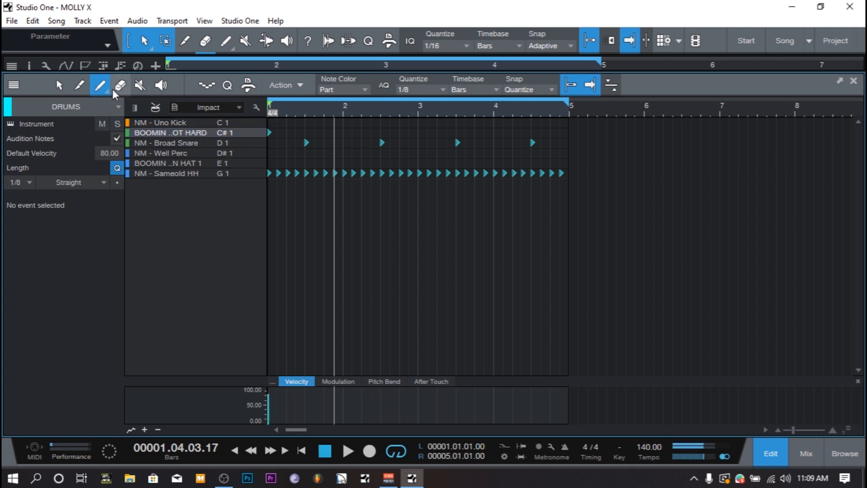
# Paint extra kick hits in bar 1 and through bars 3–4, playing back the loop.
pyautogui.click(59, 85)
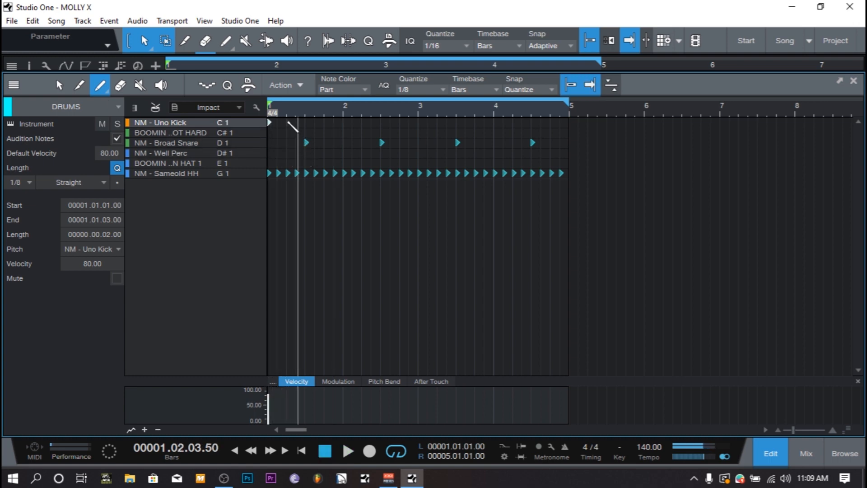
pyautogui.click(294, 121)
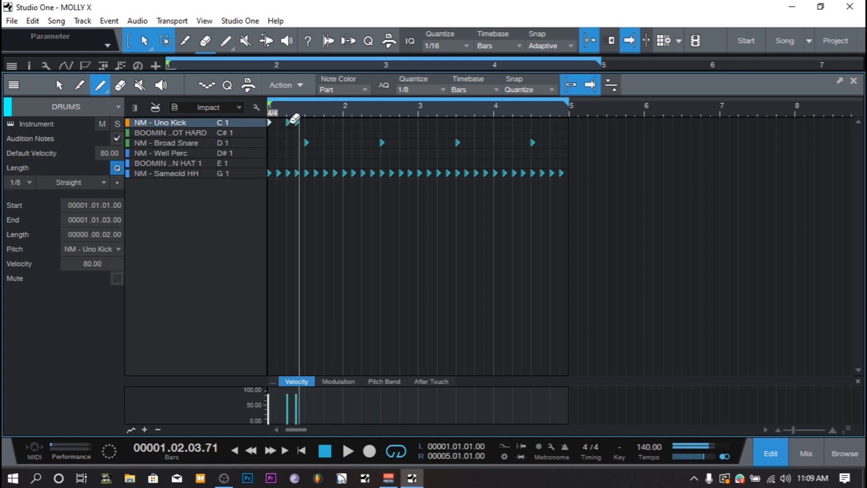
pyautogui.click(348, 451)
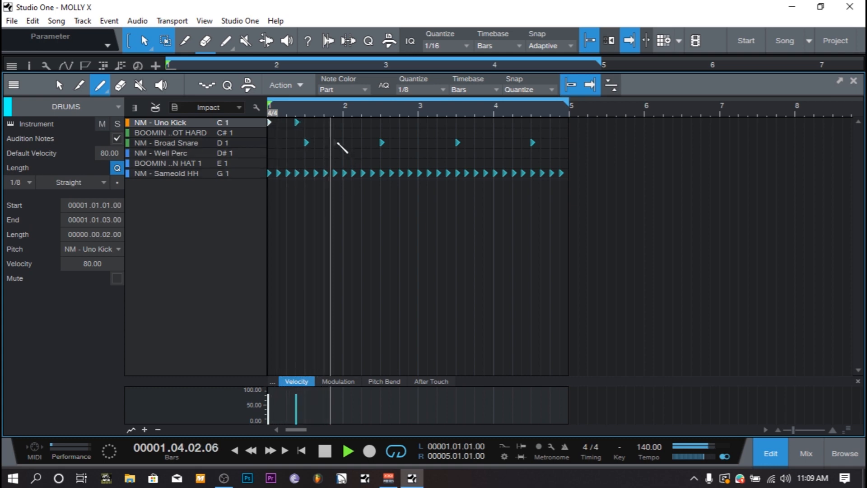
pyautogui.click(330, 123)
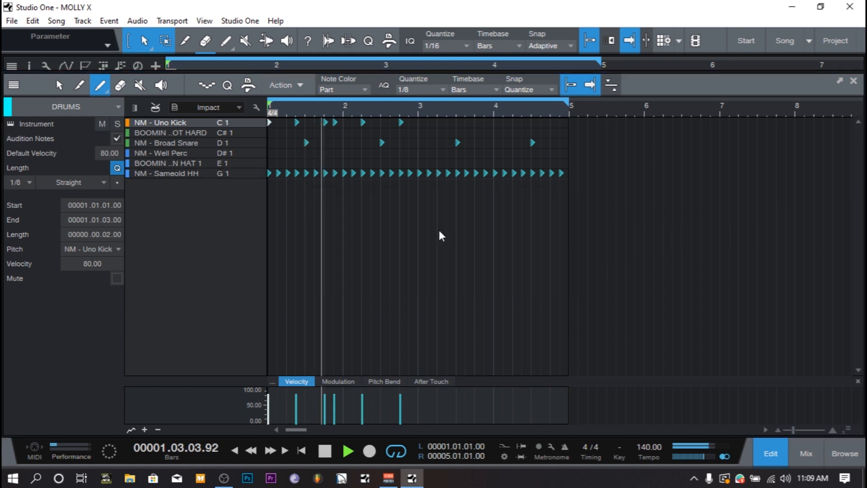
pyautogui.moveTo(457, 261)
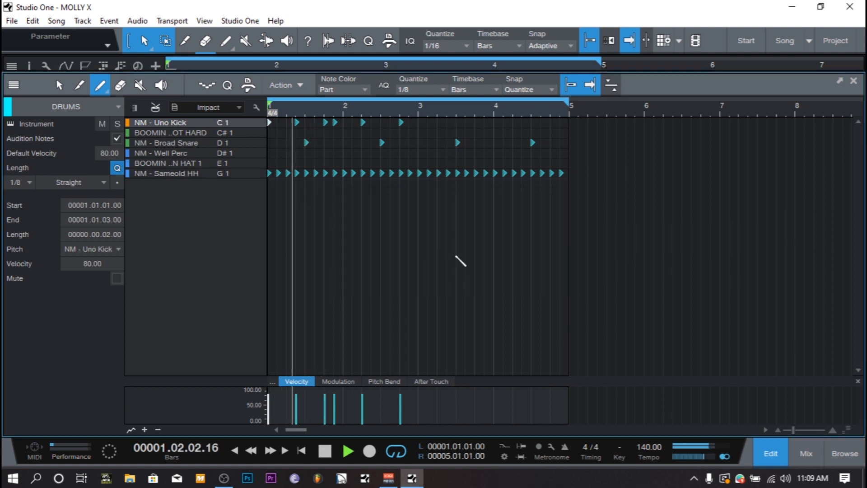
pyautogui.click(348, 450)
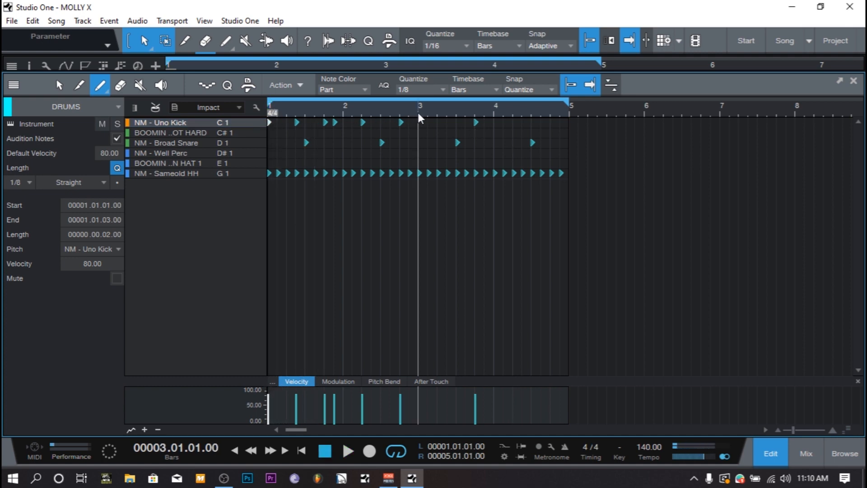
pyautogui.click(347, 450)
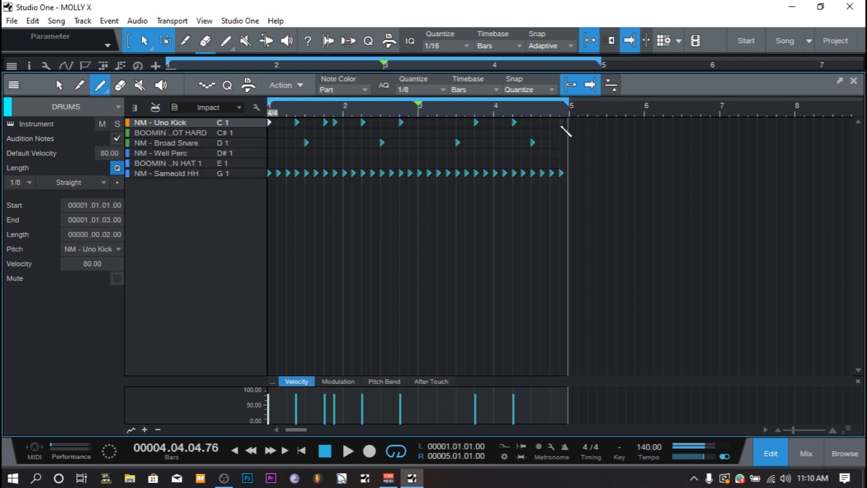
pyautogui.click(348, 452)
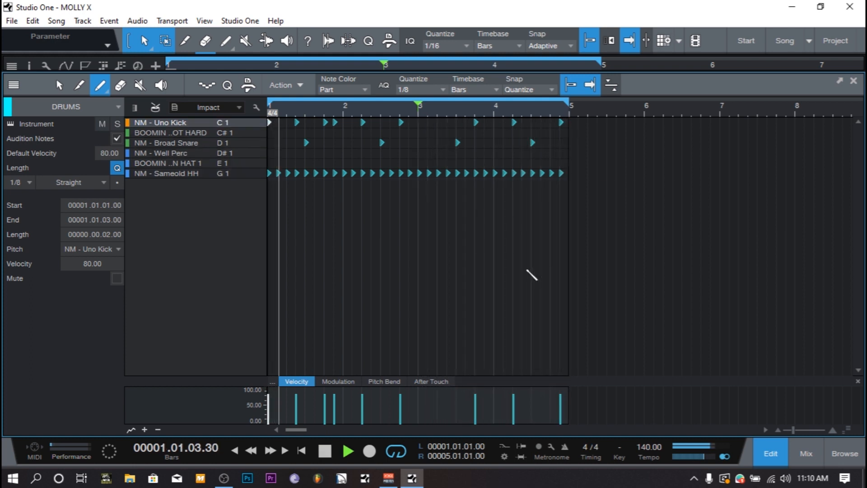
pyautogui.click(347, 451)
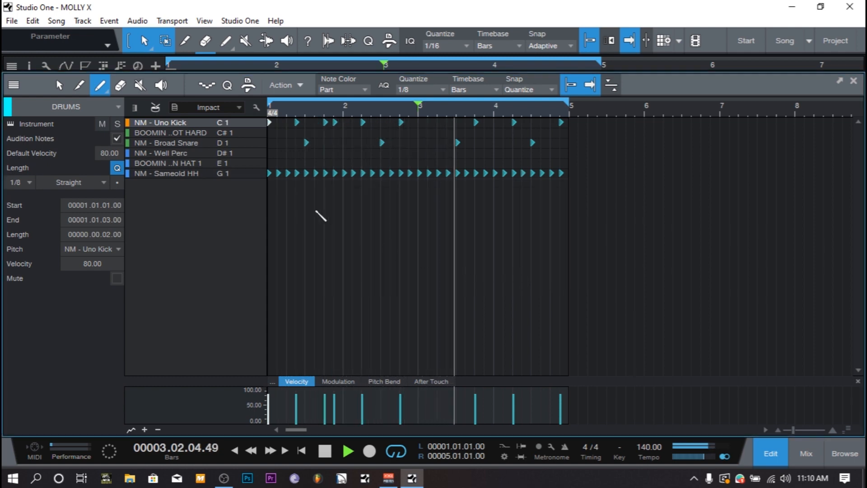
pyautogui.click(348, 451)
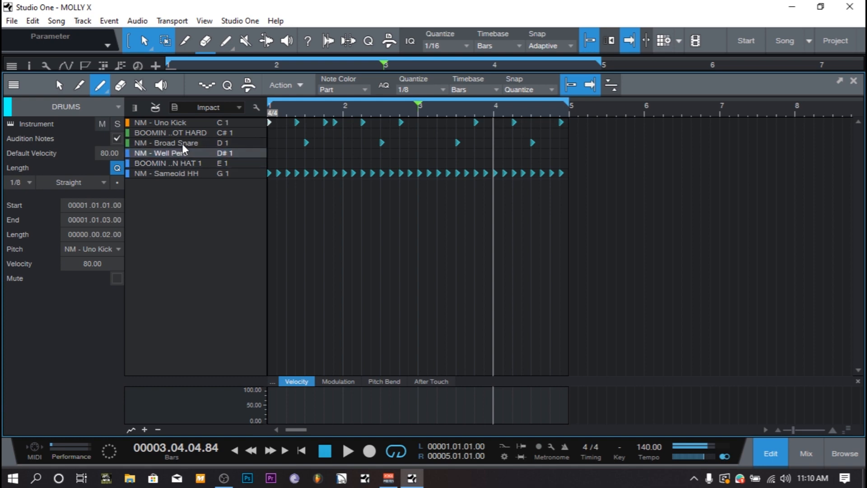
# Paint BOOMIN HAT 1 hits on bars 2 and 4, auditioning the Broad Snare and drum rows.
pyautogui.click(169, 163)
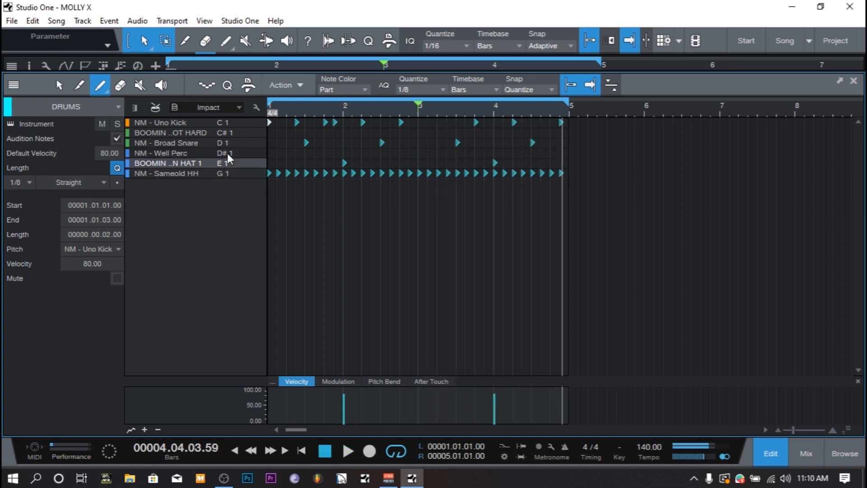
pyautogui.click(166, 143)
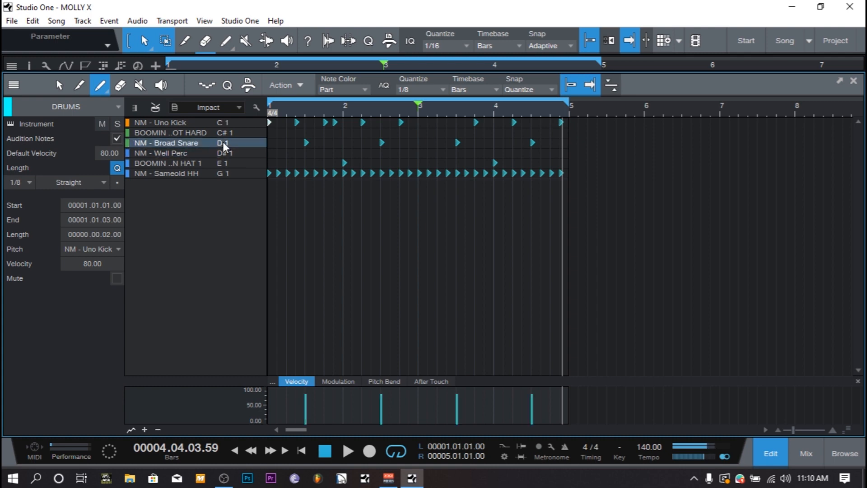
pyautogui.click(171, 133)
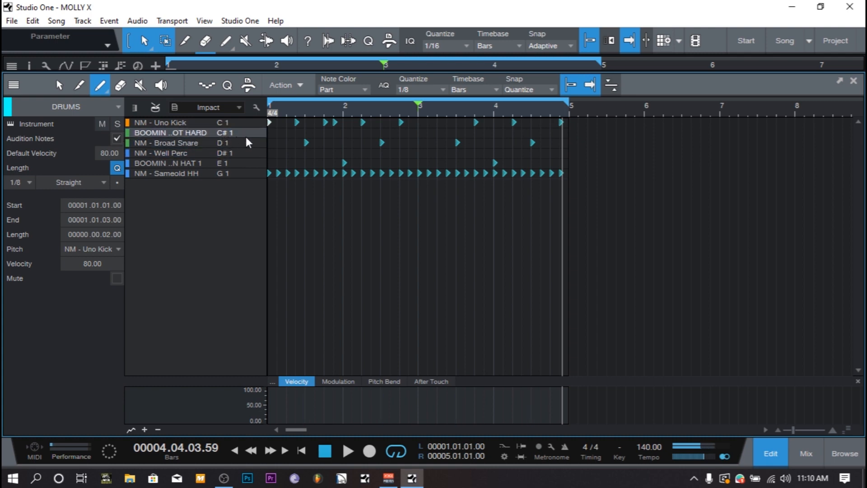
pyautogui.click(166, 143)
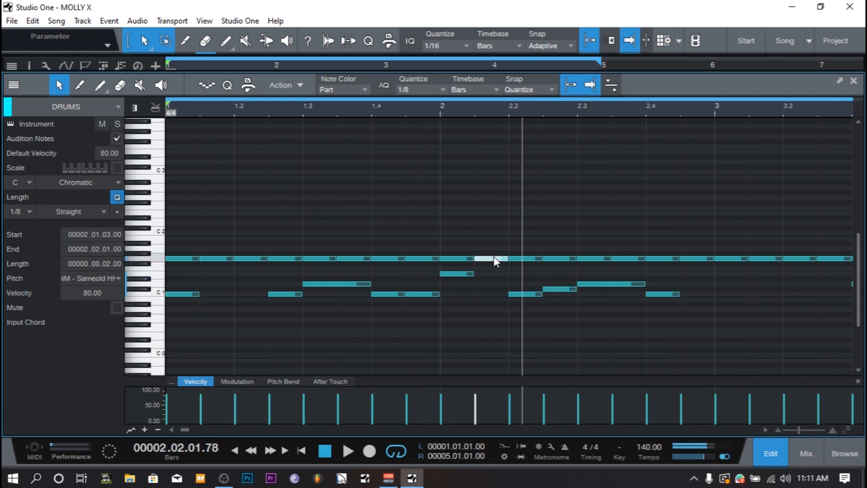
# Set the note grid to 1/32 and split hi-hat notes into fast rolls, playing back the pattern.
pyautogui.click(435, 89)
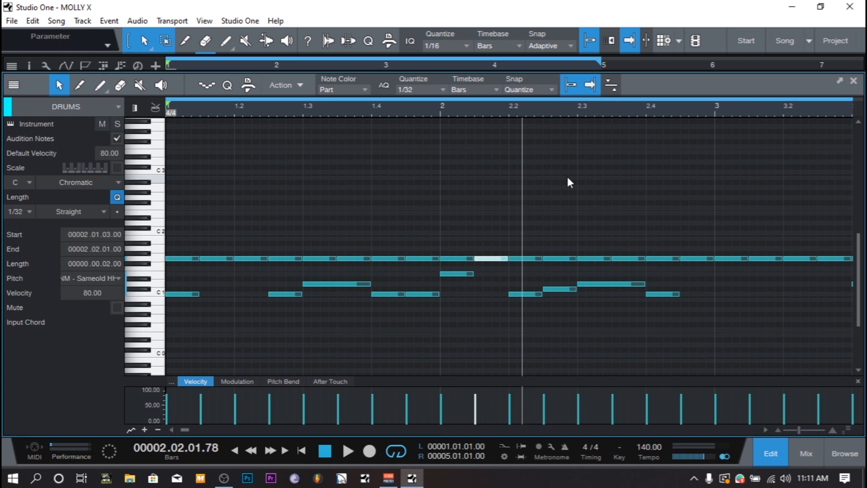
pyautogui.moveTo(412, 90)
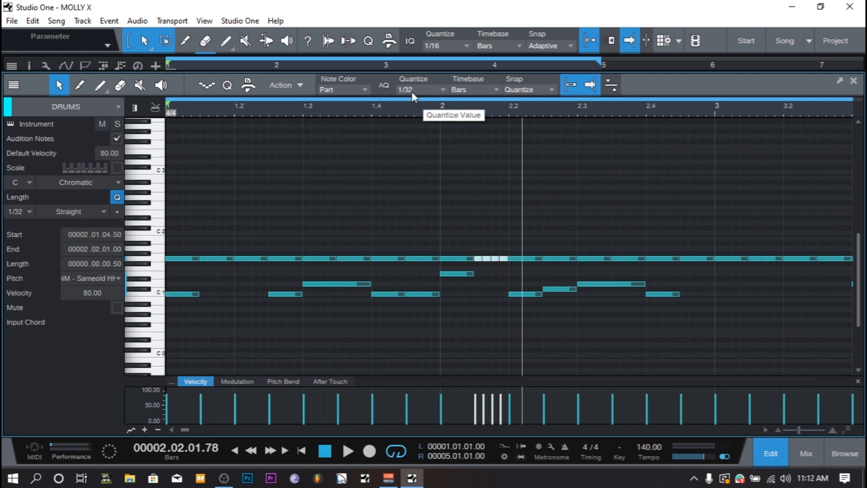
pyautogui.click(347, 451)
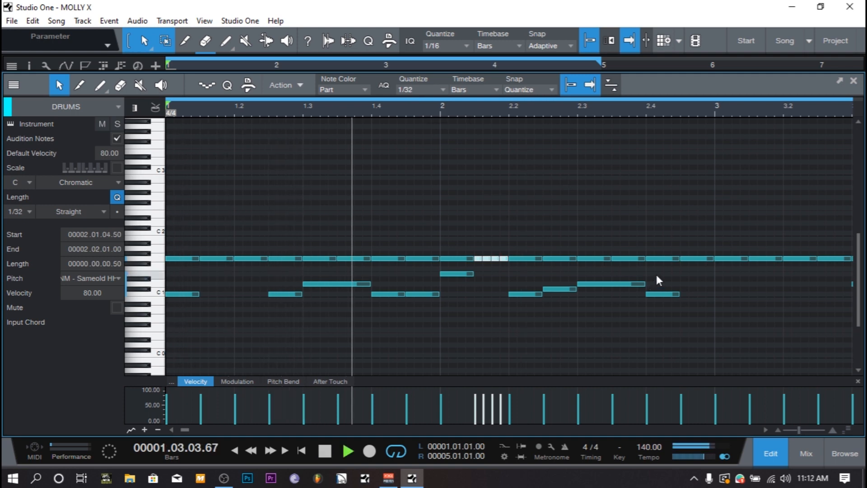
pyautogui.click(348, 451)
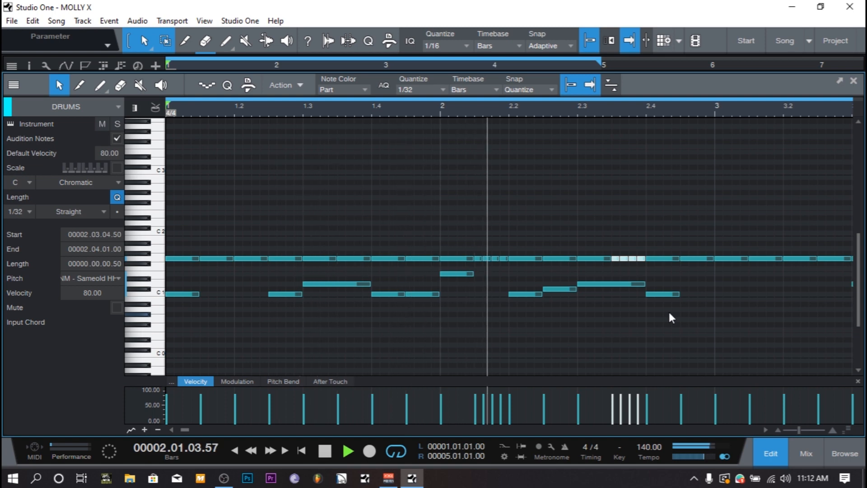
pyautogui.click(347, 451)
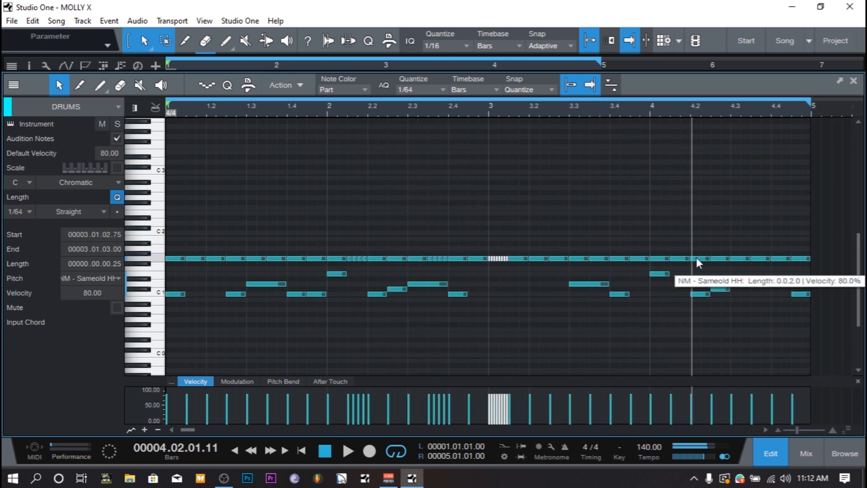
# Add more hi-hat rolls at 1/32 and 1/16, play the loop, and close the note editor.
pyautogui.click(437, 89)
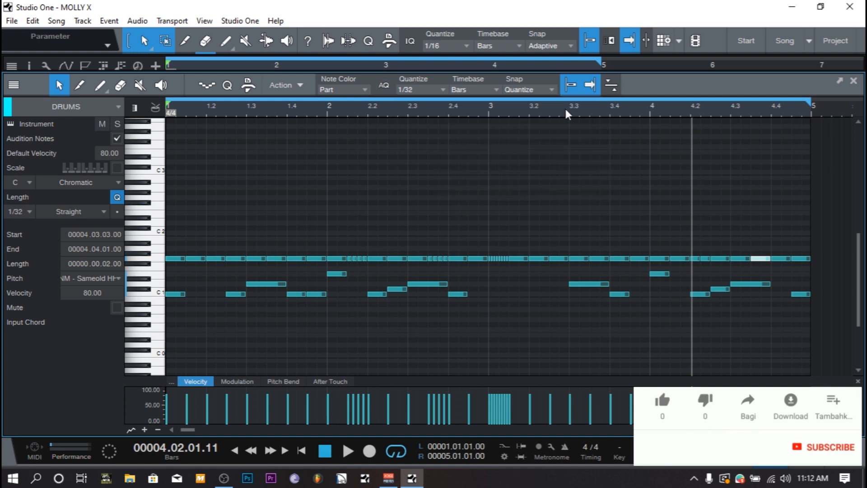
pyautogui.click(661, 399)
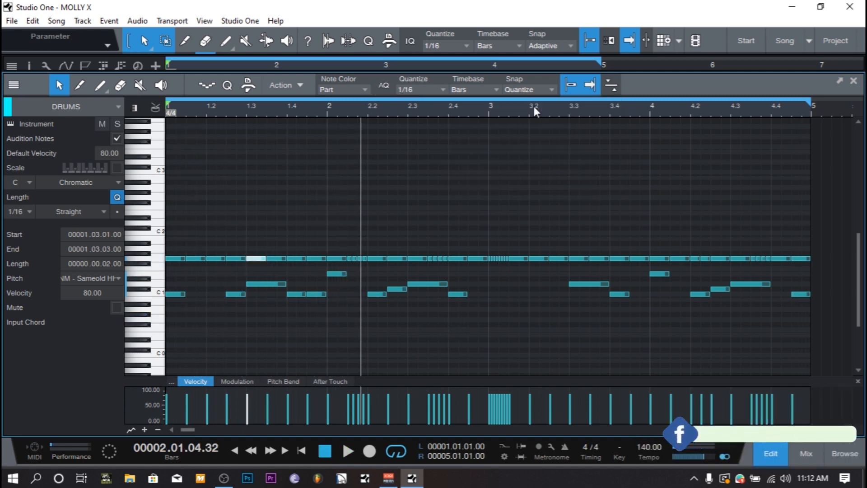
pyautogui.press('ctrl+s')
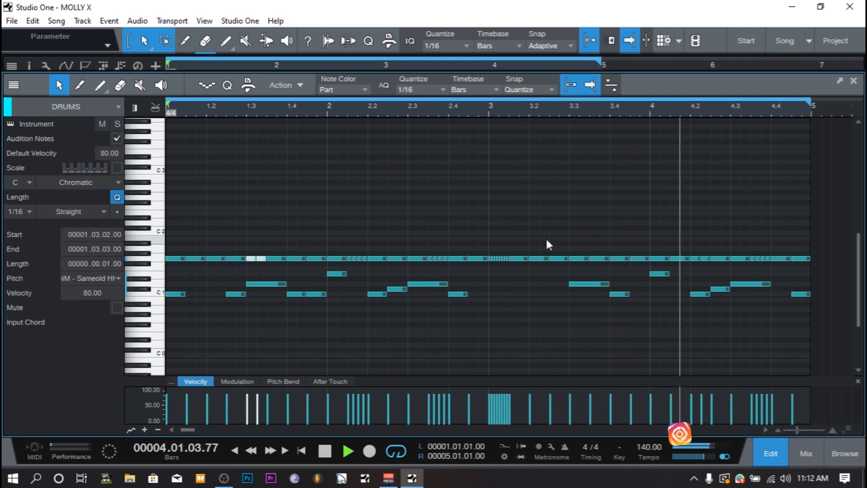
pyautogui.click(347, 452)
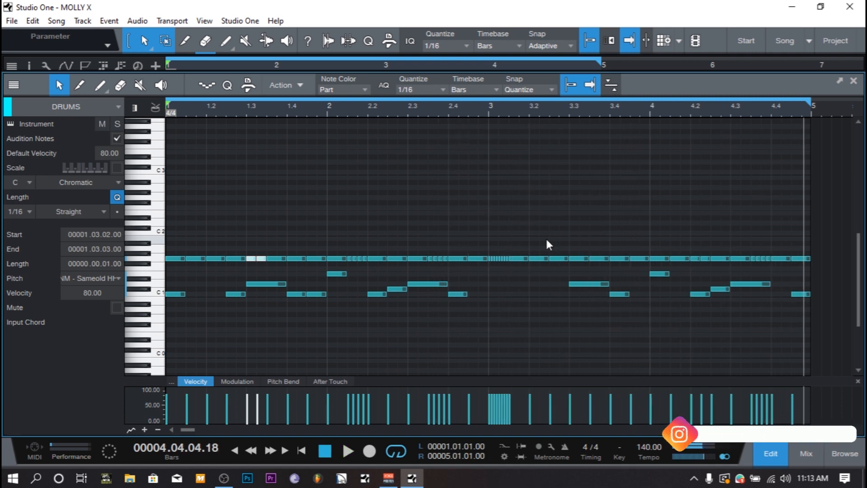
pyautogui.click(325, 451)
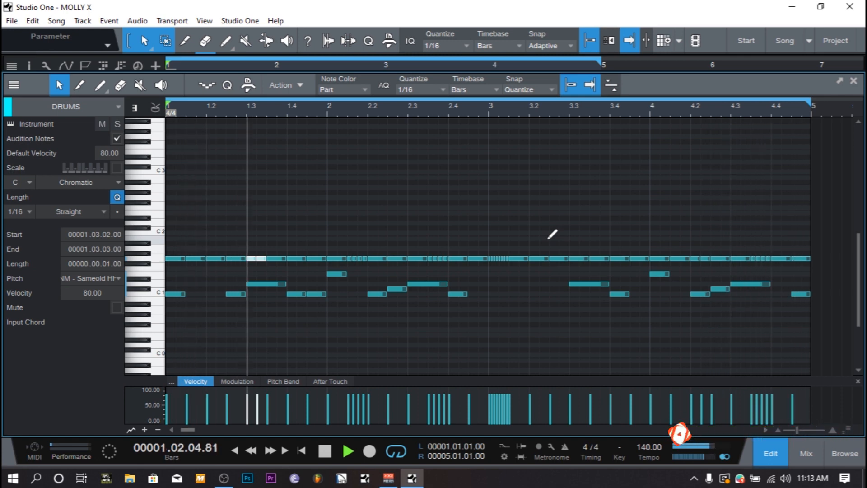
pyautogui.click(348, 451)
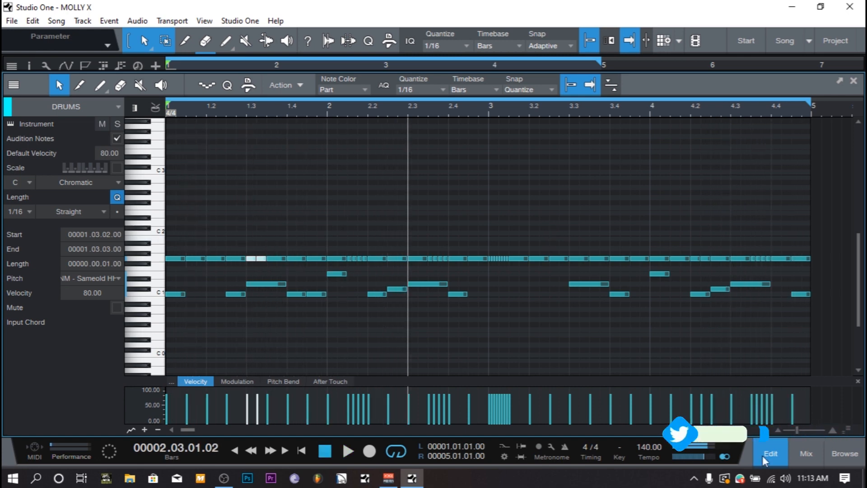
pyautogui.moveTo(777, 456)
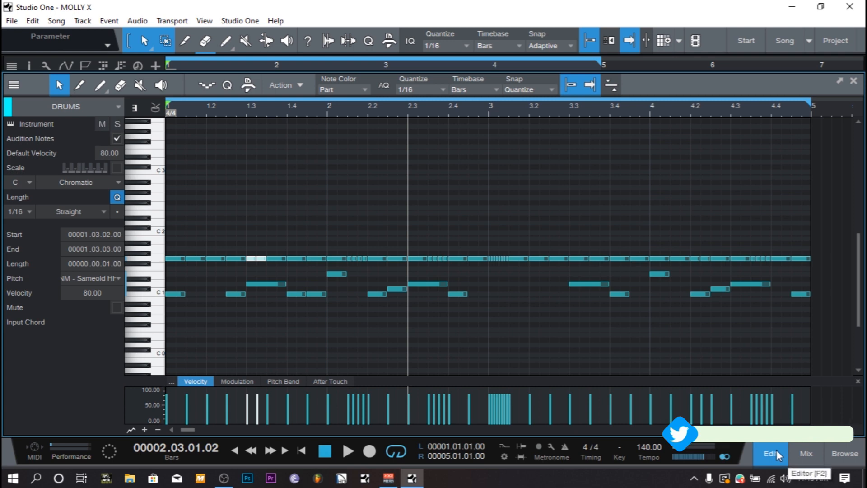
pyautogui.click(769, 453)
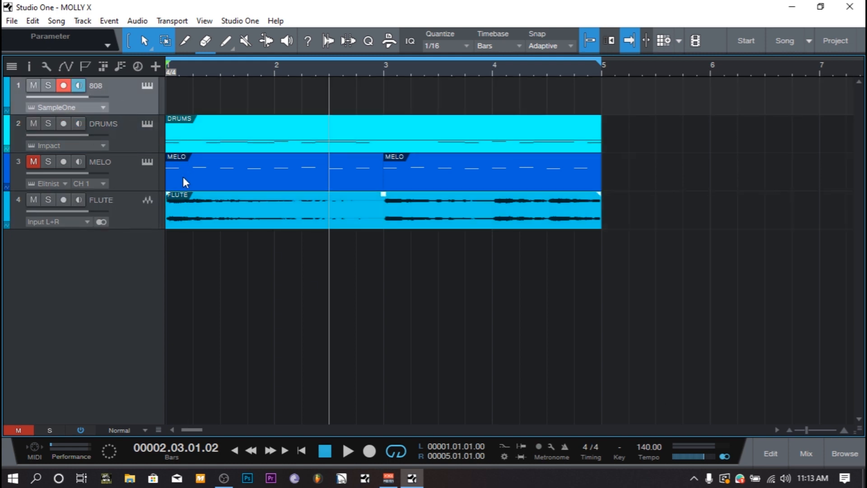
# Make complete duplicates DRUMS 2 and DRUMS 3, and rename the original track KICK.
pyautogui.click(63, 123)
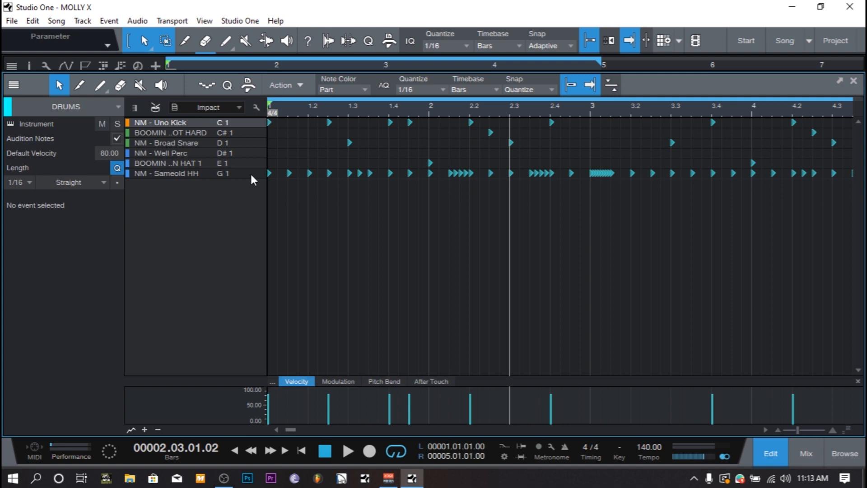
pyautogui.moveTo(254, 140)
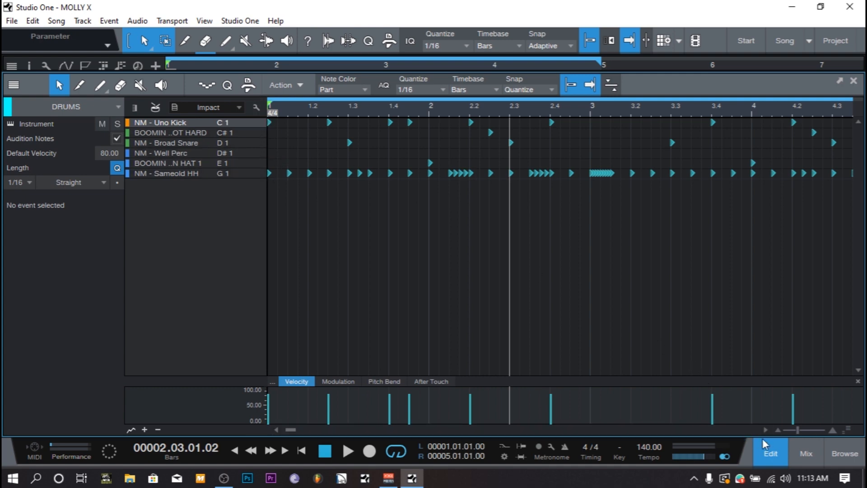
pyautogui.click(769, 454)
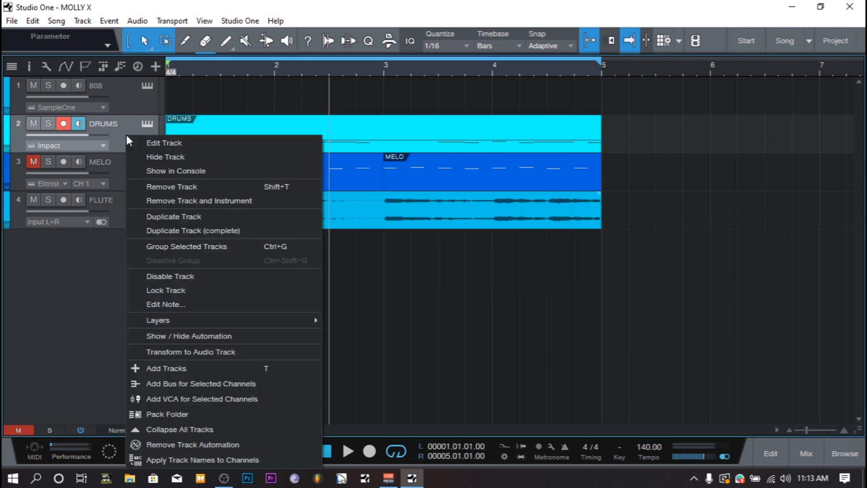
pyautogui.moveTo(193, 231)
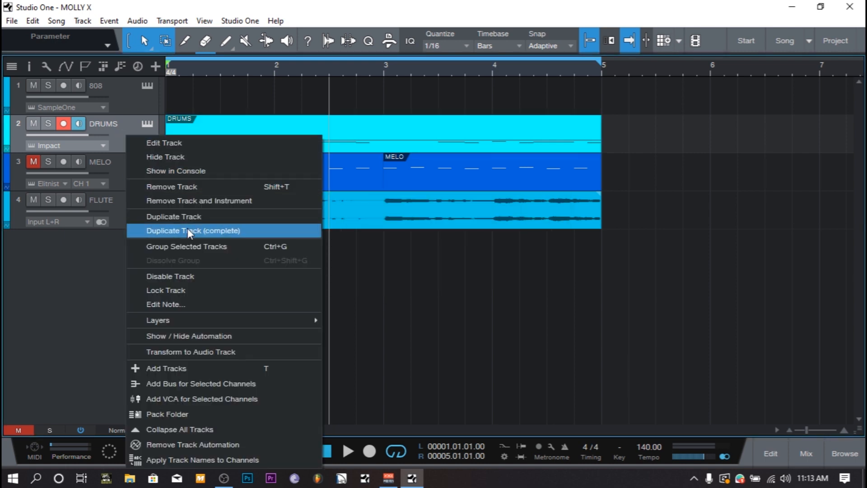
pyautogui.click(192, 231)
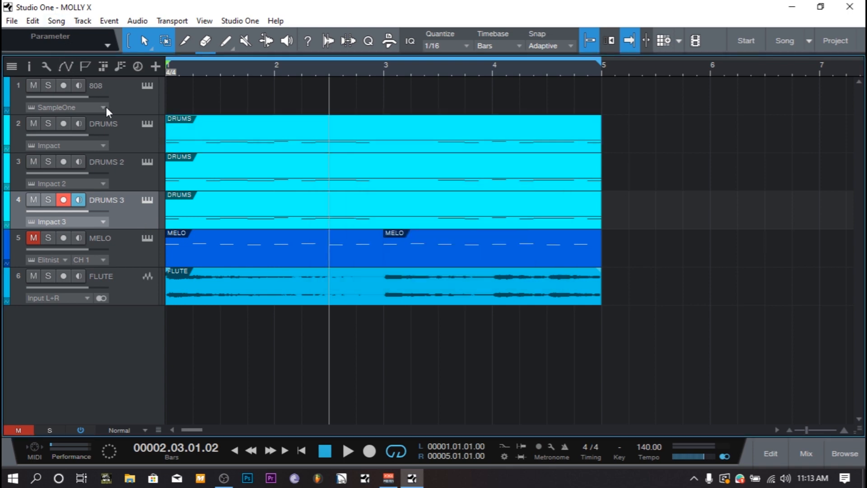
pyautogui.doubleClick(104, 123)
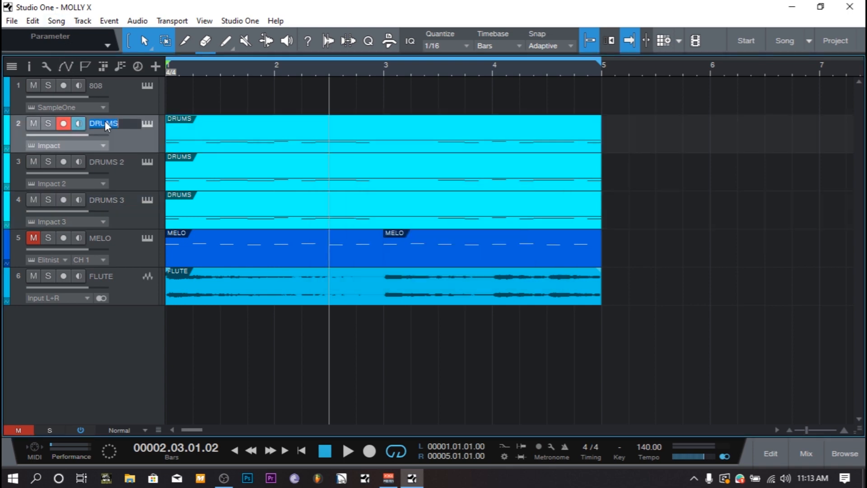
pyautogui.write('KICK')
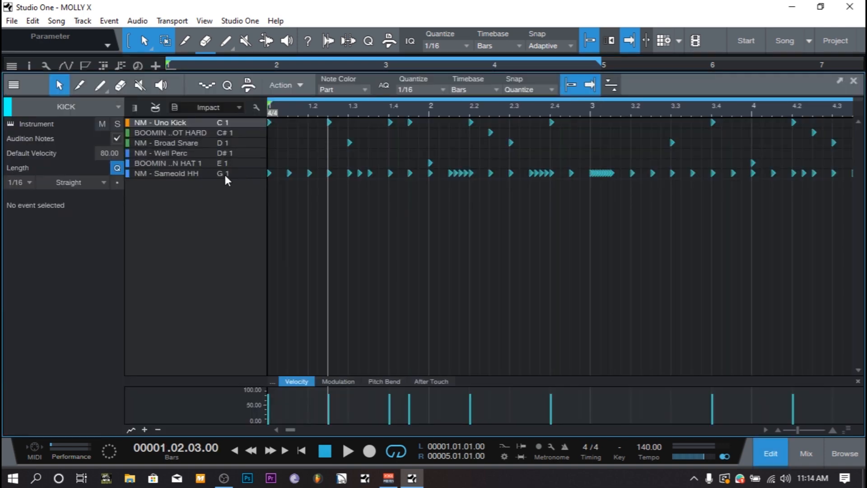
# Delete the snare, perc and hi-hat notes from the KICK part, leaving only Uno Kick hits.
pyautogui.click(166, 173)
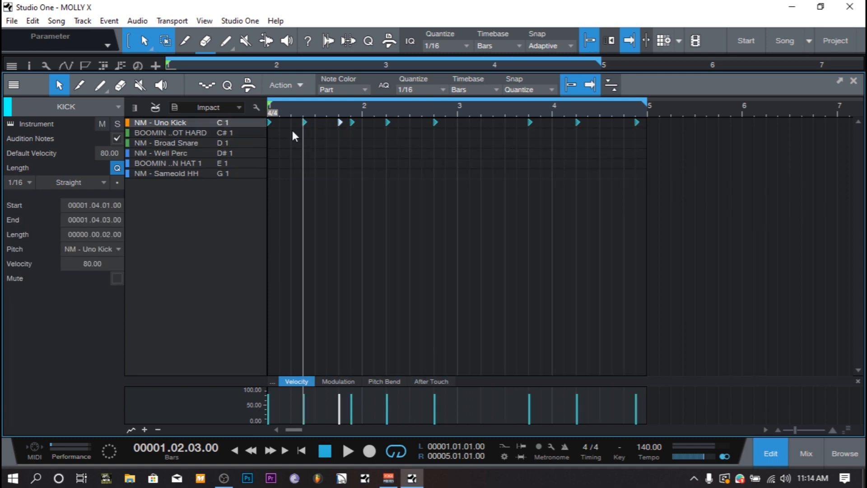
pyautogui.click(769, 453)
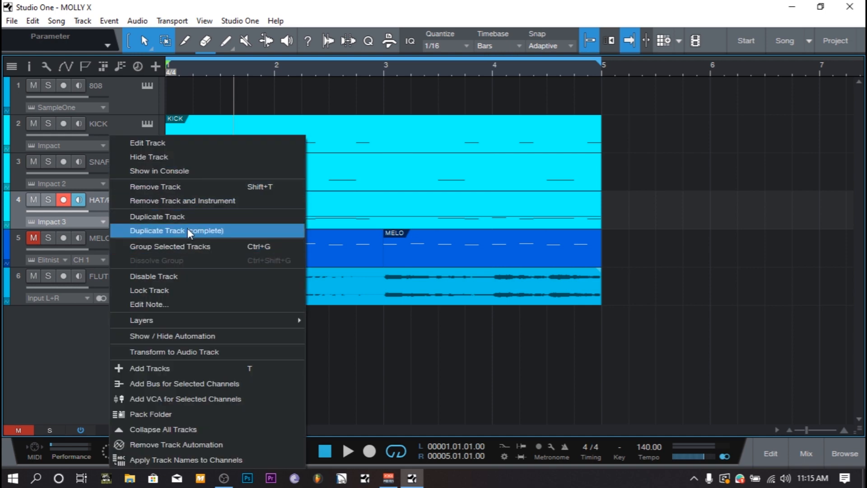
# Duplicate the HAT/PERC track completely, rename the copies HAT and PERC, and select KICK.
pyautogui.click(175, 230)
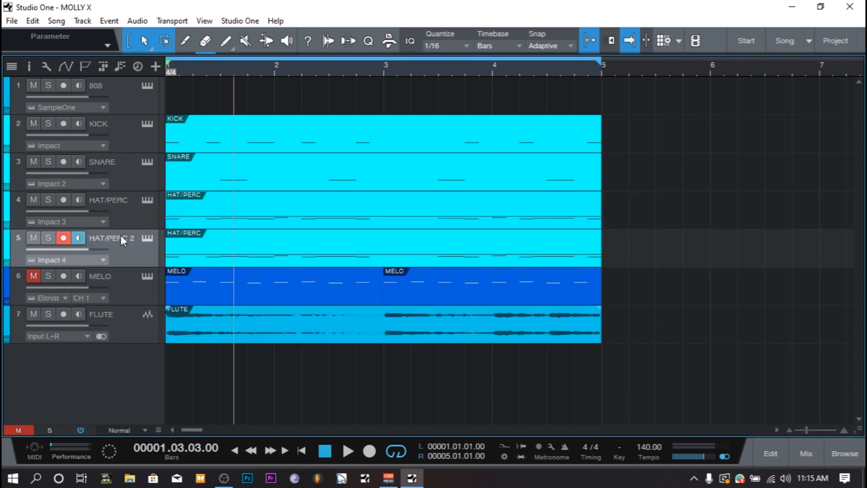
pyautogui.doubleClick(111, 238)
pyautogui.write('PERC')
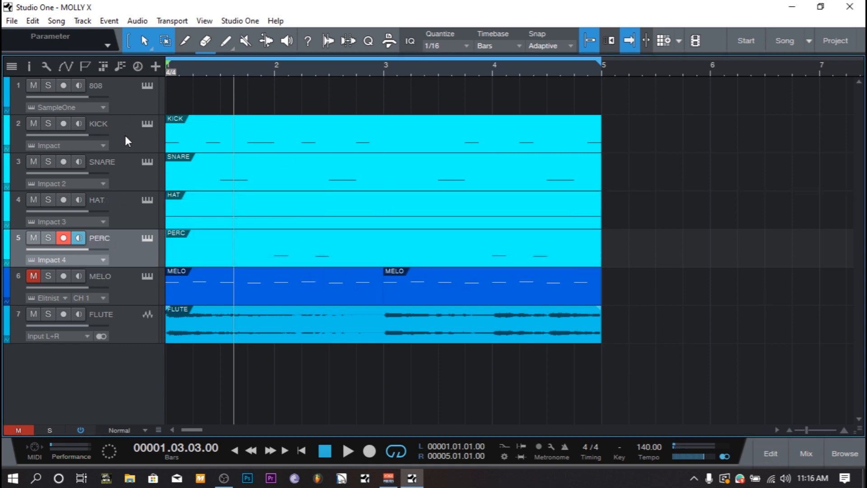
pyautogui.click(348, 451)
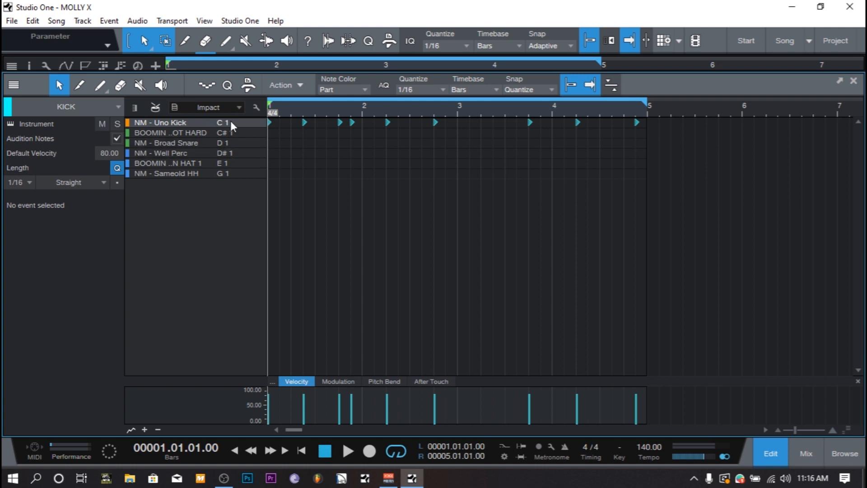
# Copy the Uno Kick hits into a new four-bar 808 part as C1 notes.
pyautogui.click(270, 123)
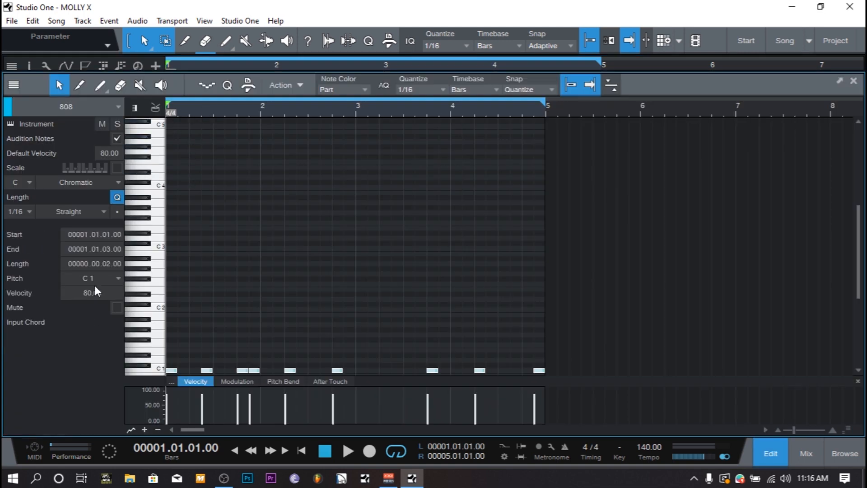
pyautogui.click(89, 278)
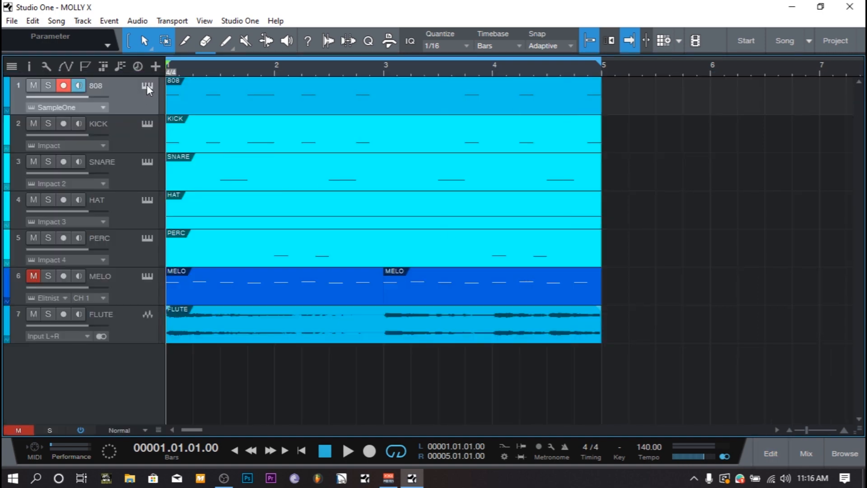
# Shorten the 808's SampleOne XT amp release to about 826 ms.
pyautogui.click(147, 86)
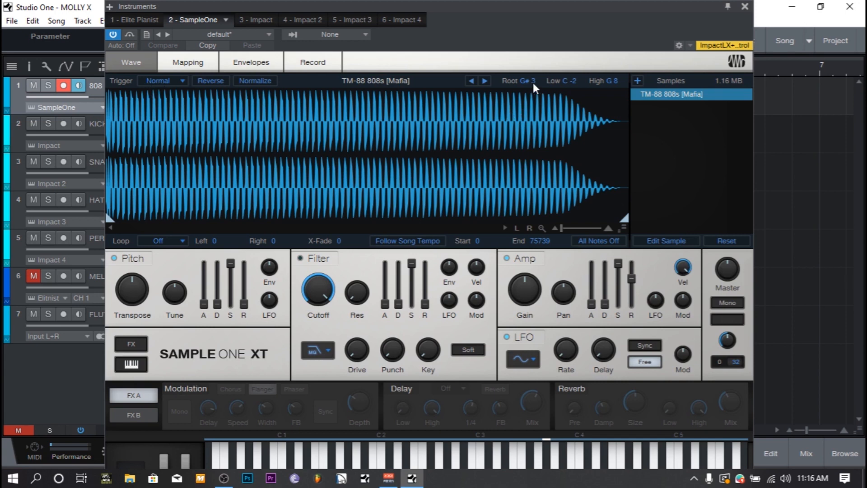
pyautogui.moveTo(533, 88)
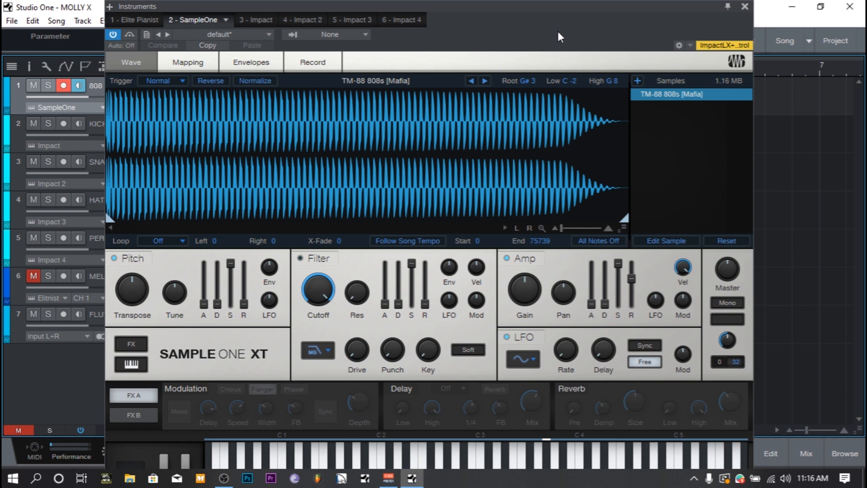
pyautogui.moveTo(676, 16)
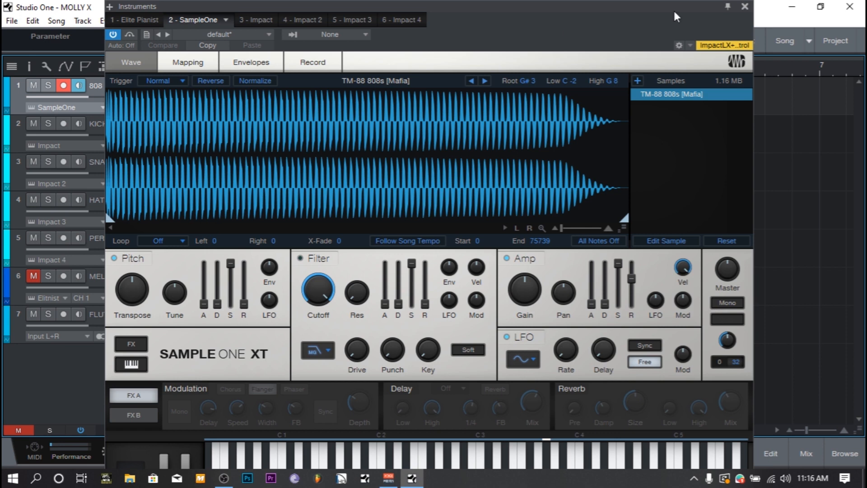
pyautogui.click(745, 6)
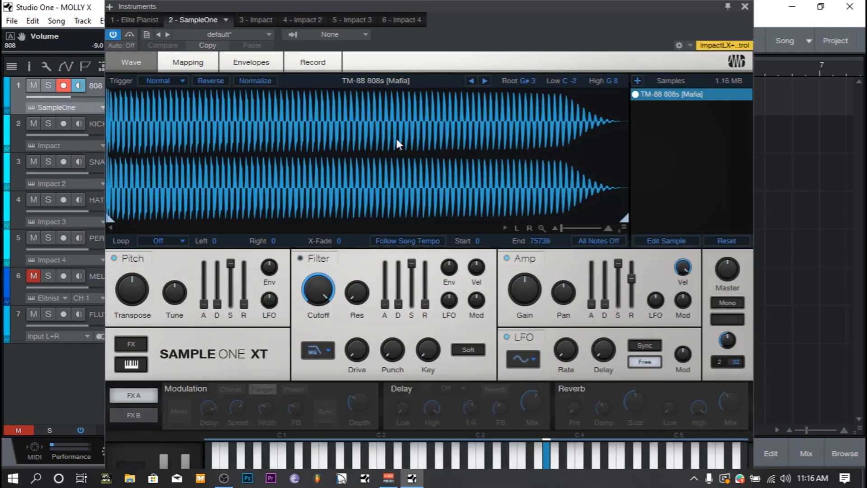
pyautogui.moveTo(630, 298); pyautogui.dragTo(631, 282)
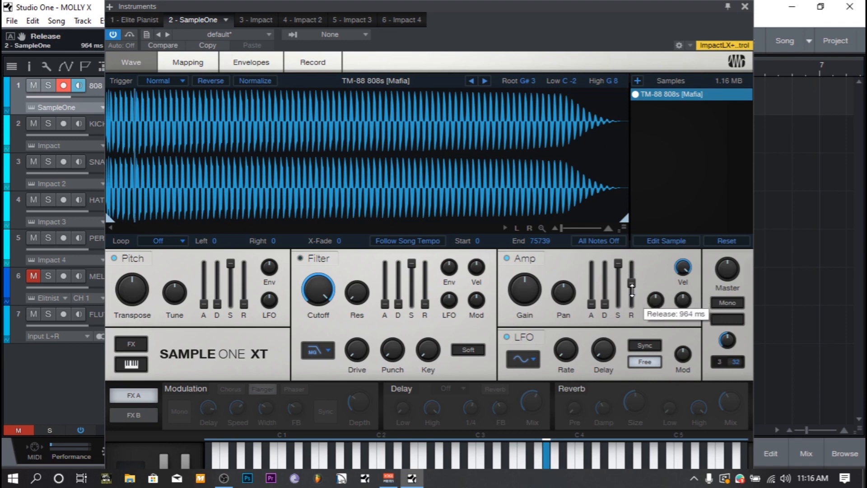
pyautogui.moveTo(633, 285); pyautogui.dragTo(633, 295)
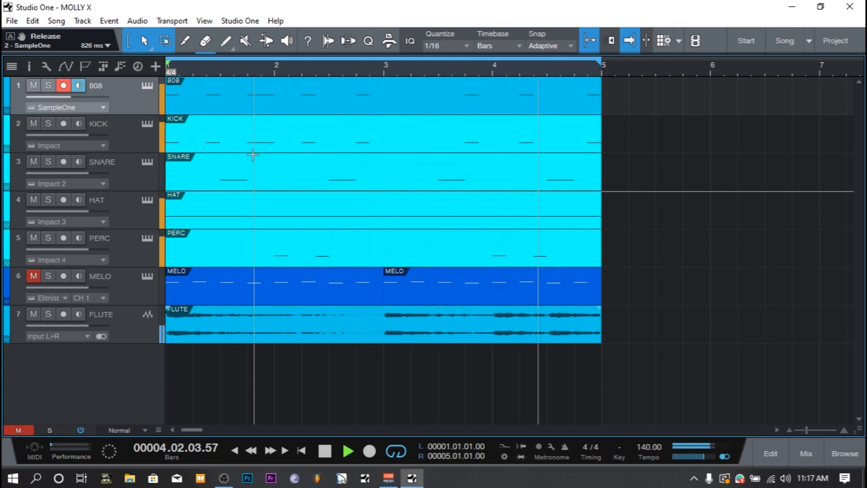
pyautogui.click(325, 451)
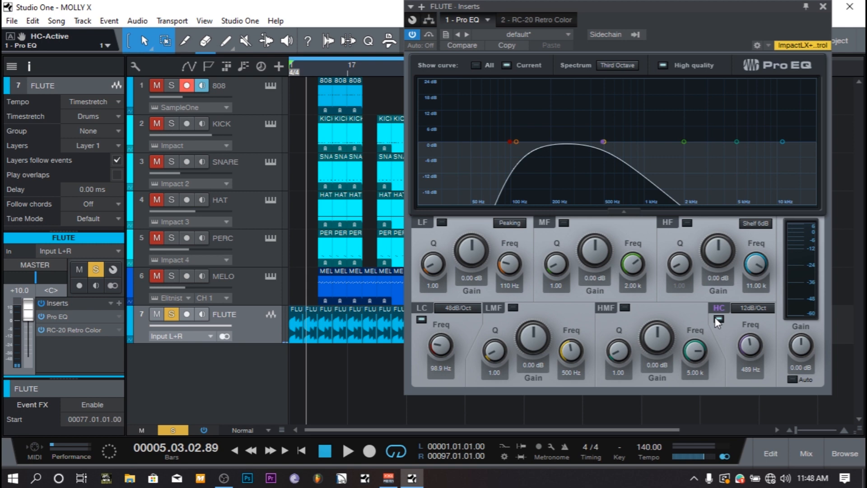
pyautogui.moveTo(714, 226)
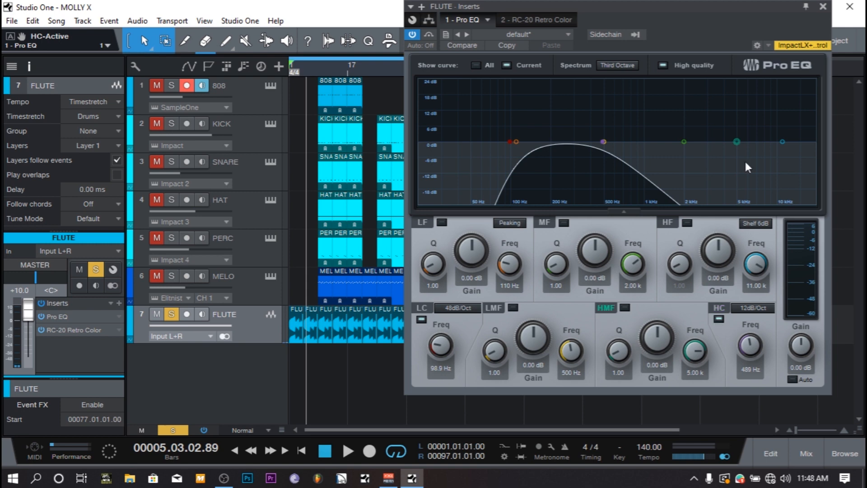
# Close the FLUTE track's Pro EQ window.
pyautogui.click(823, 6)
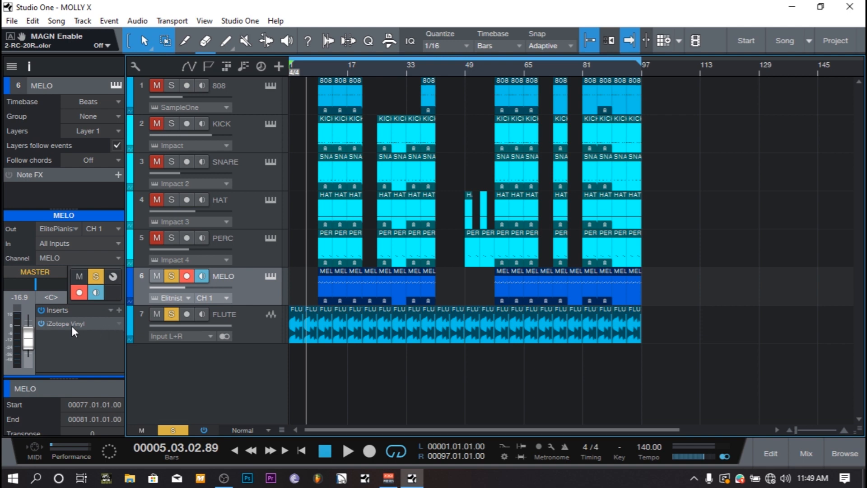
# Set MELO's iZotope Vinyl warp depth to about 34% and year to 1930, then close it.
pyautogui.click(71, 323)
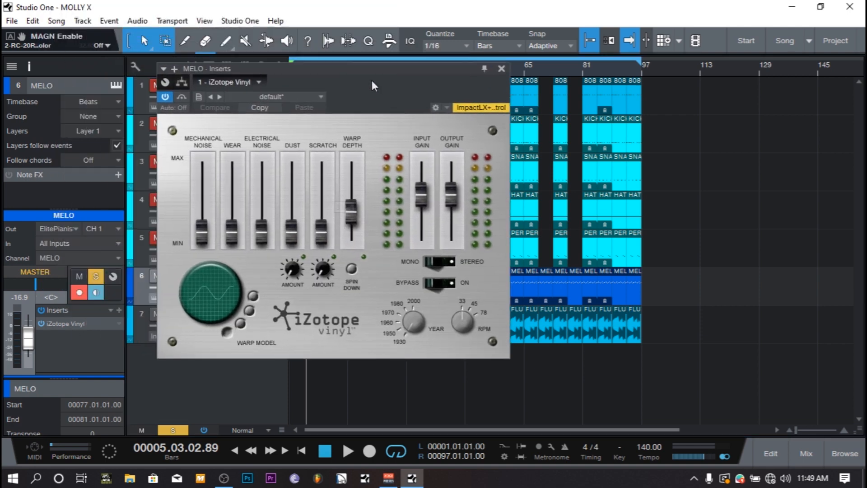
pyautogui.moveTo(353, 204); pyautogui.dragTo(352, 219)
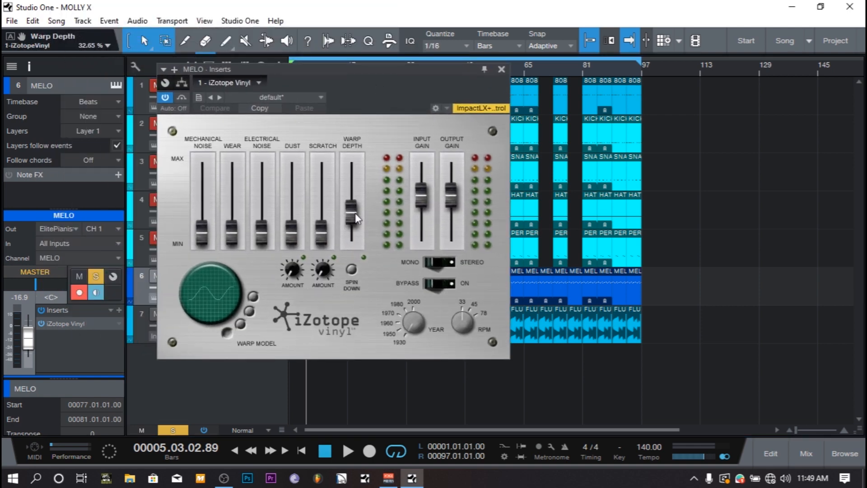
pyautogui.moveTo(351, 219); pyautogui.dragTo(351, 215)
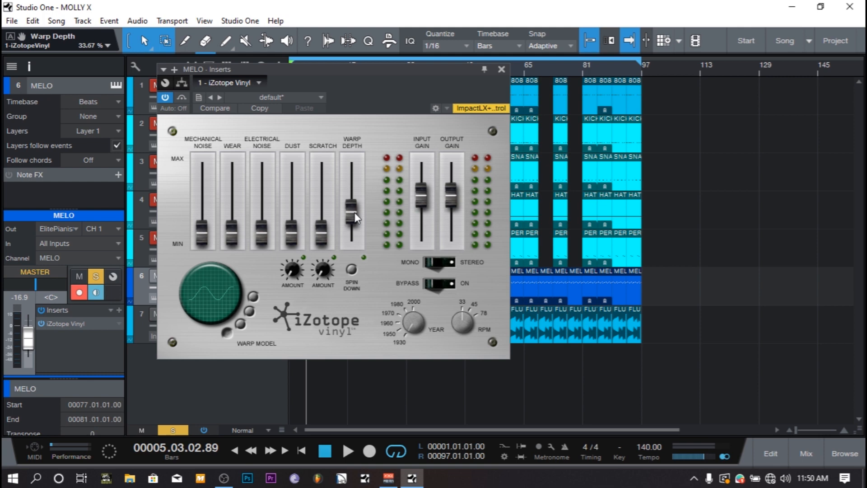
pyautogui.moveTo(354, 219)
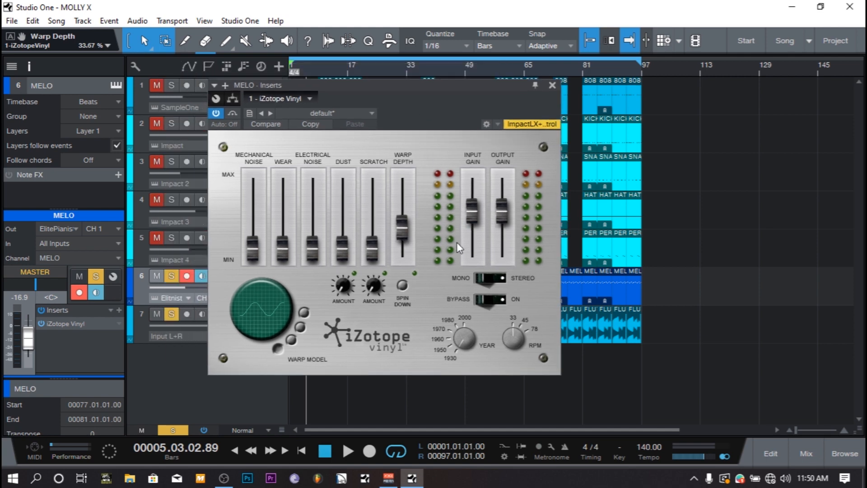
pyautogui.moveTo(402, 216); pyautogui.dragTo(403, 238)
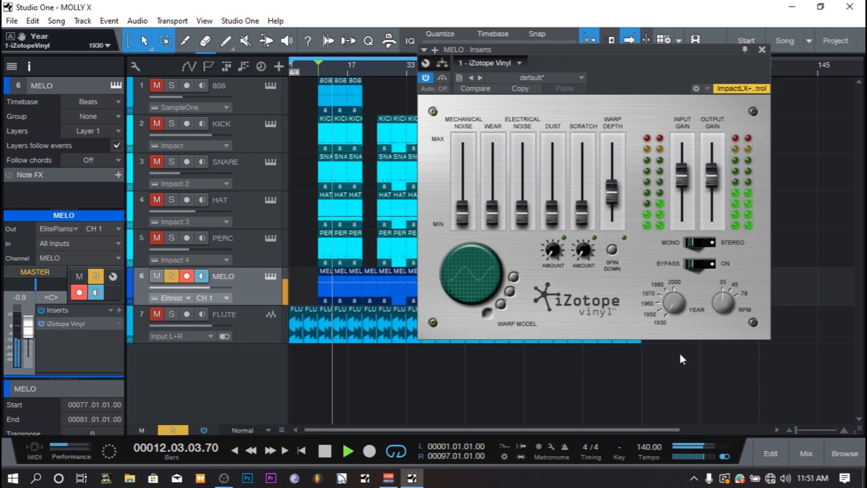
pyautogui.click(347, 451)
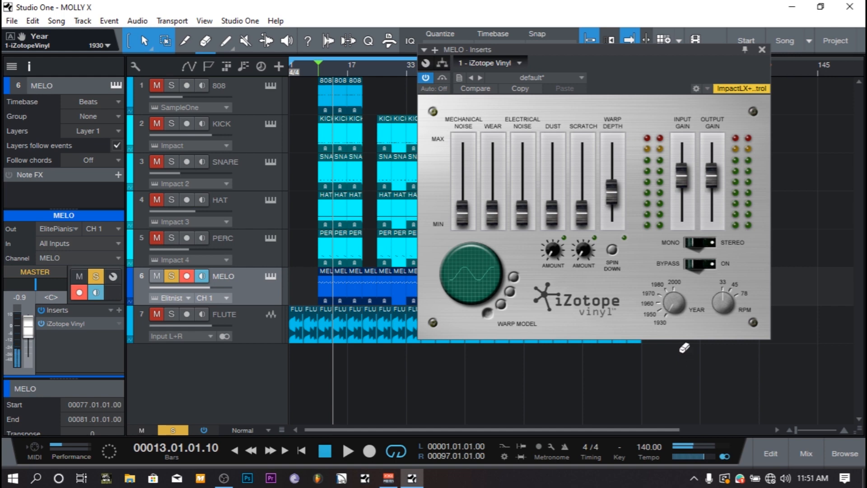
pyautogui.moveTo(771, 65)
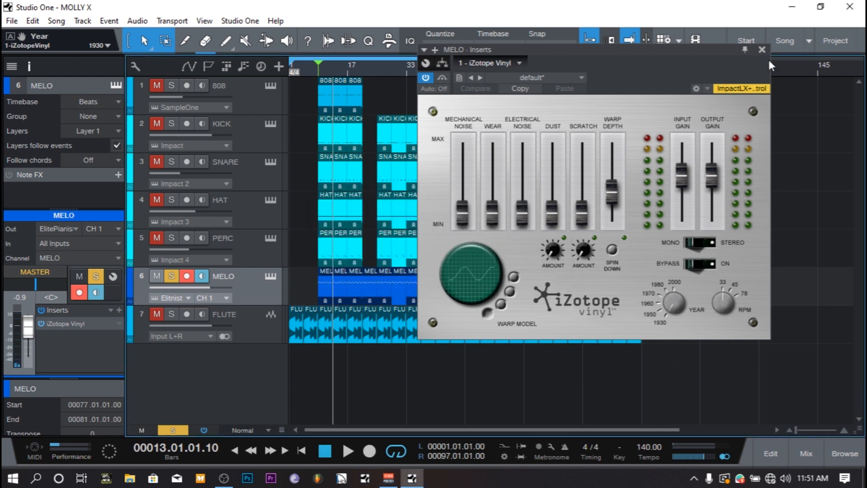
pyautogui.click(762, 49)
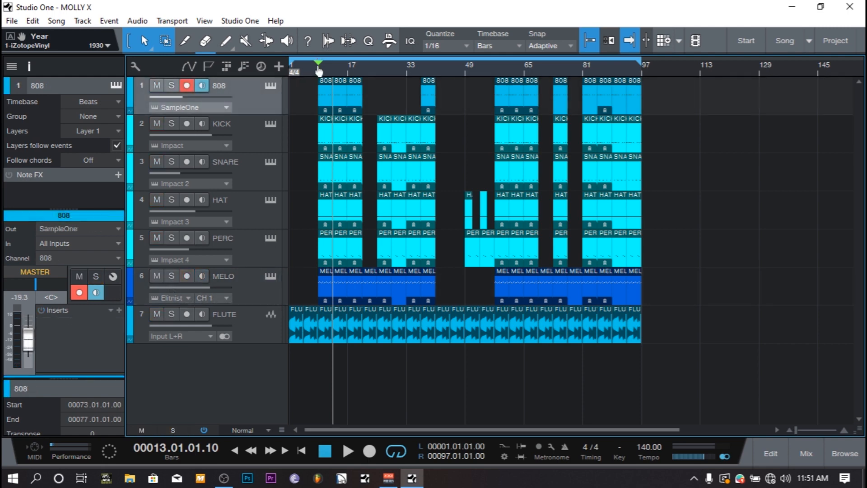
pyautogui.moveTo(726, 276)
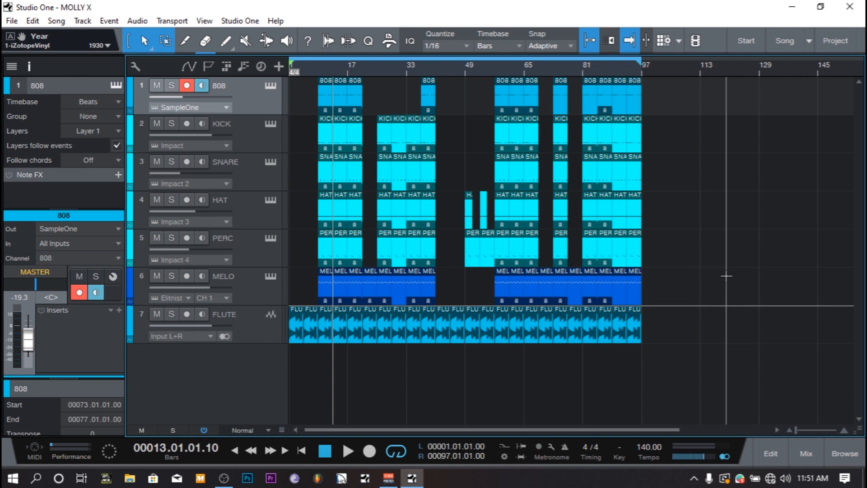
pyautogui.moveTo(679, 394)
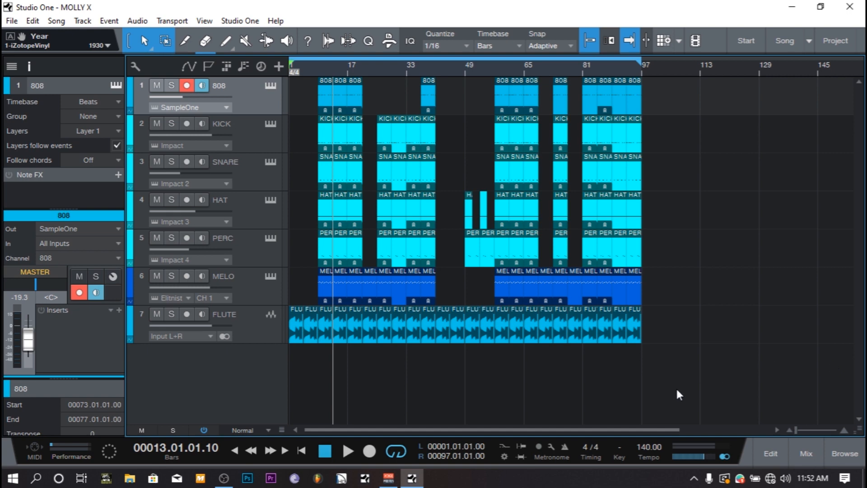
pyautogui.click(348, 451)
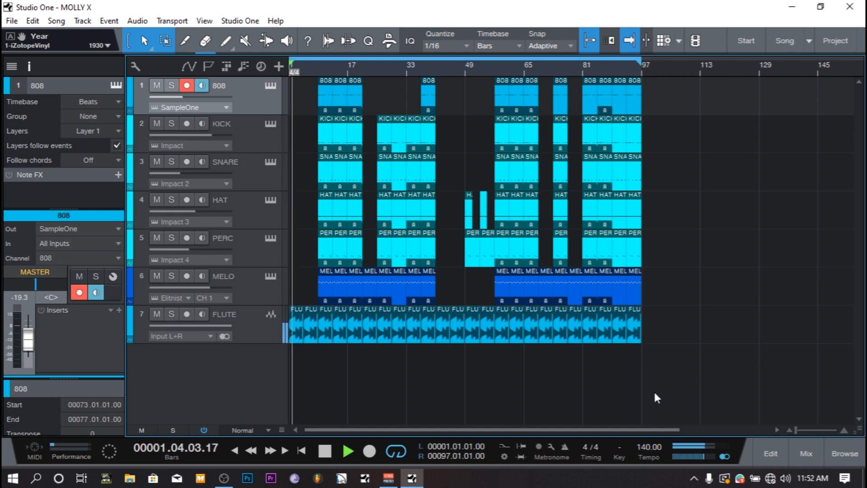